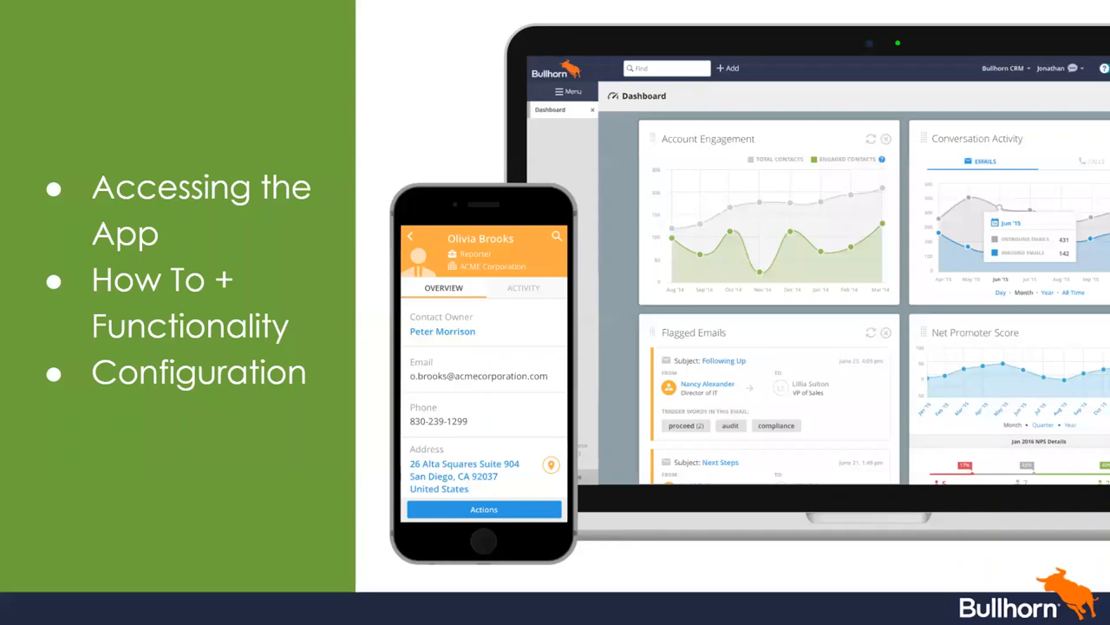
mouse_move(1040, 344)
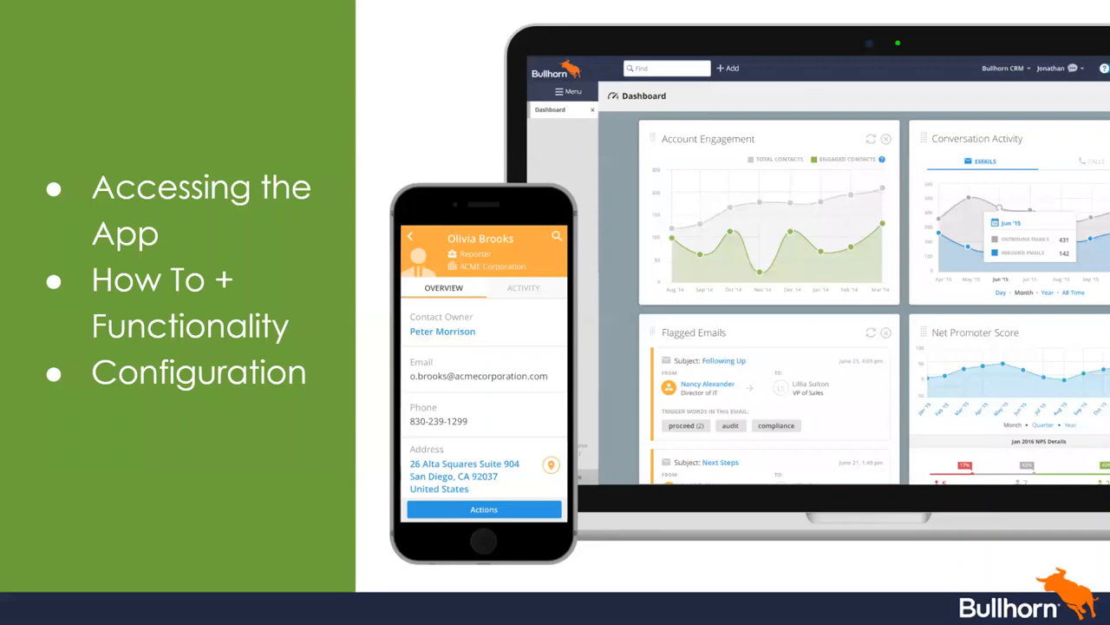
mouse_move(893, 504)
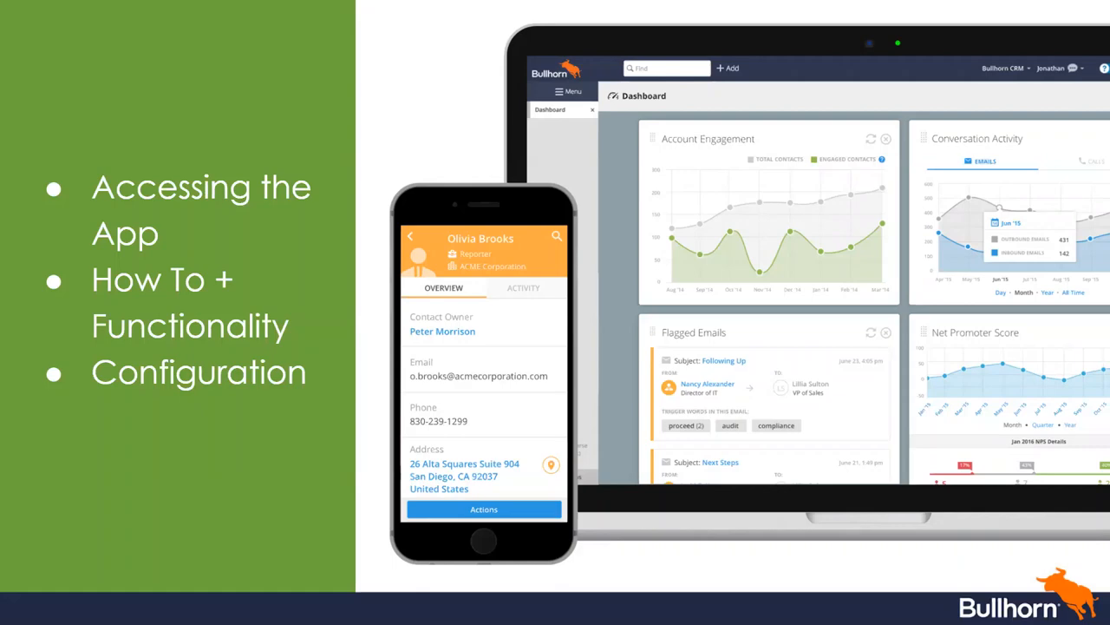
mouse_move(994, 285)
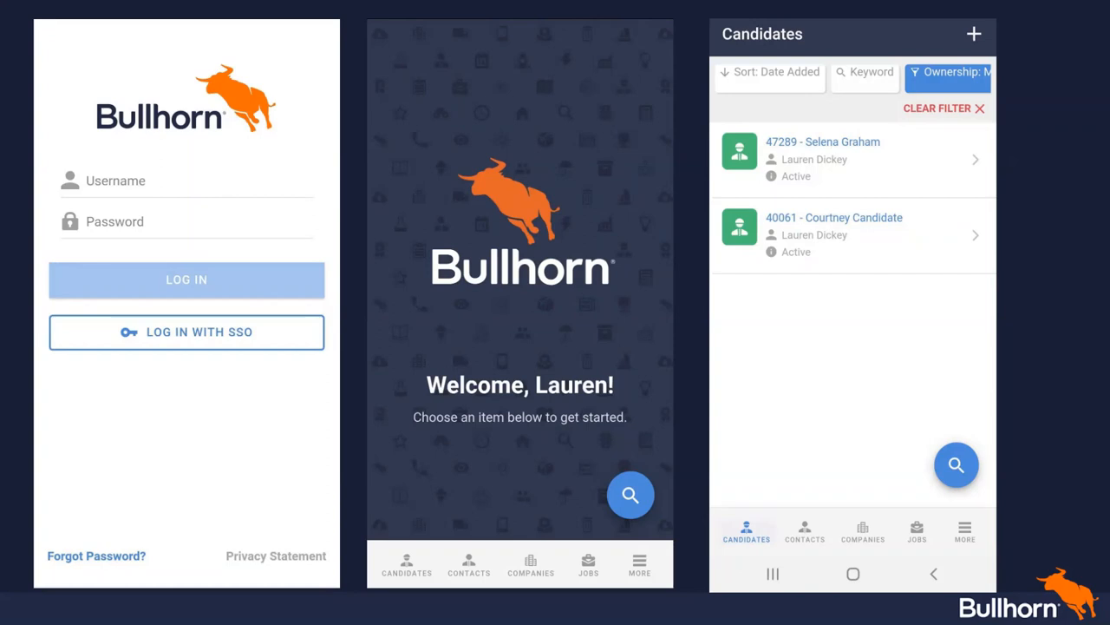
mouse_move(1018, 234)
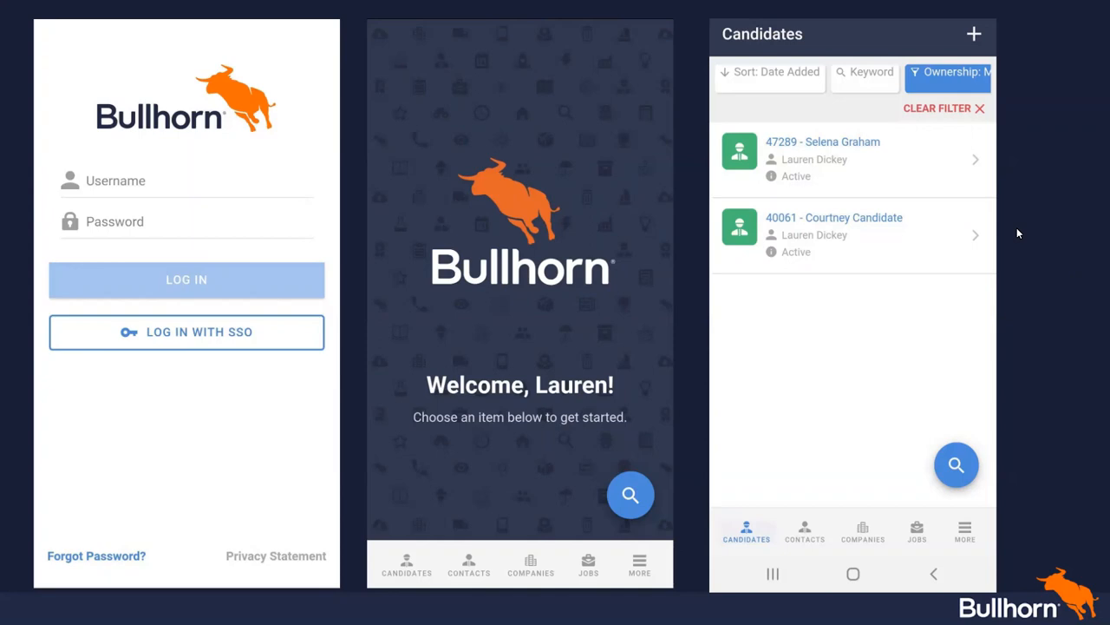
mouse_move(994, 454)
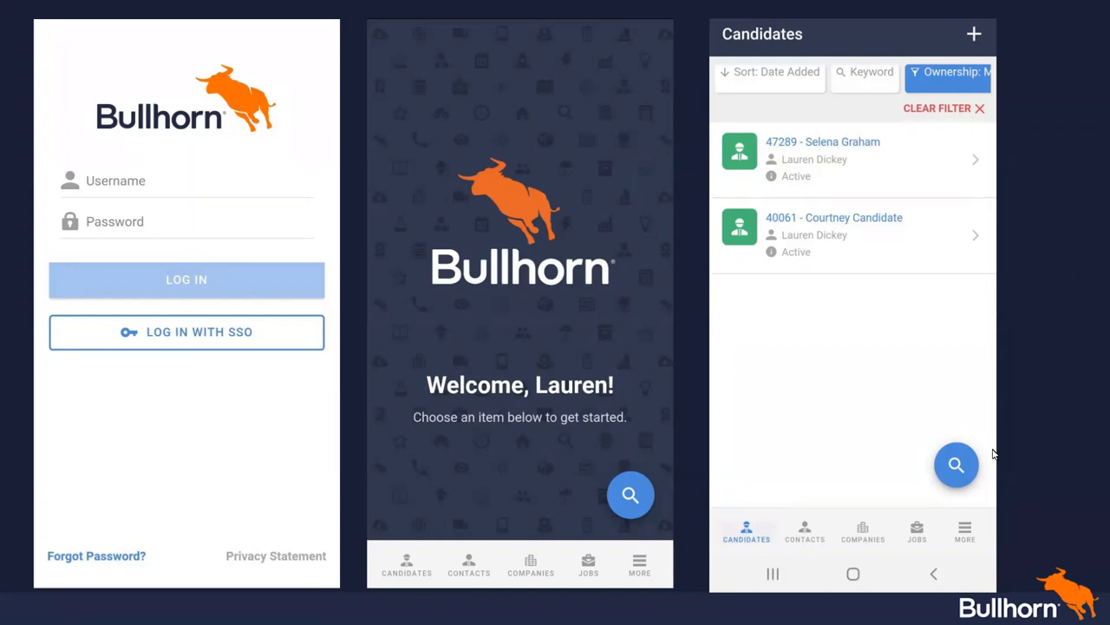
mouse_move(972, 473)
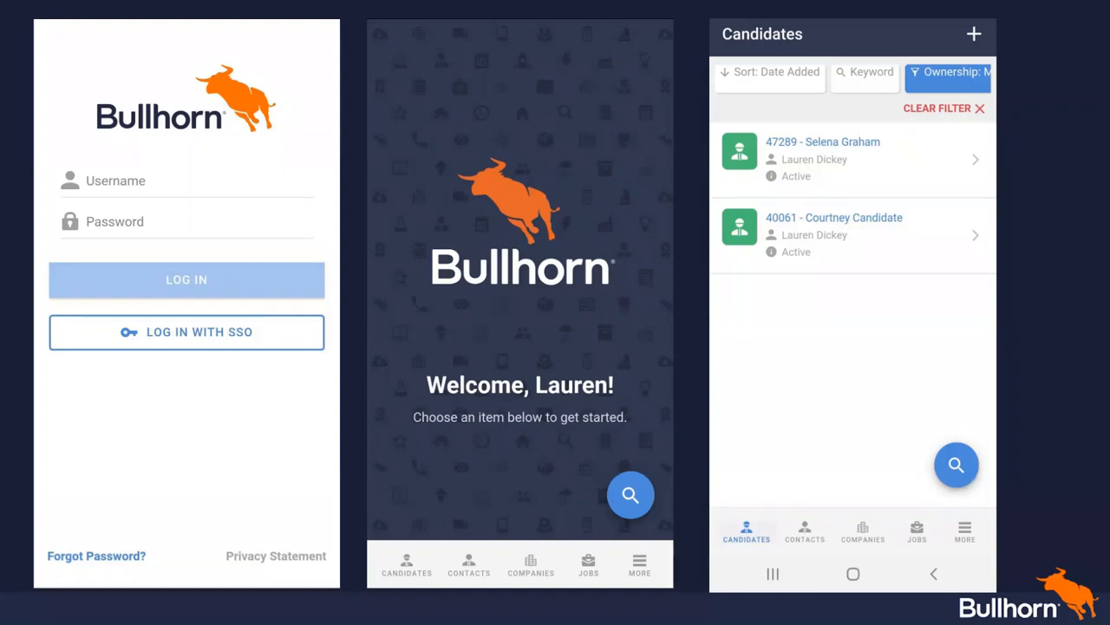
mouse_move(978, 425)
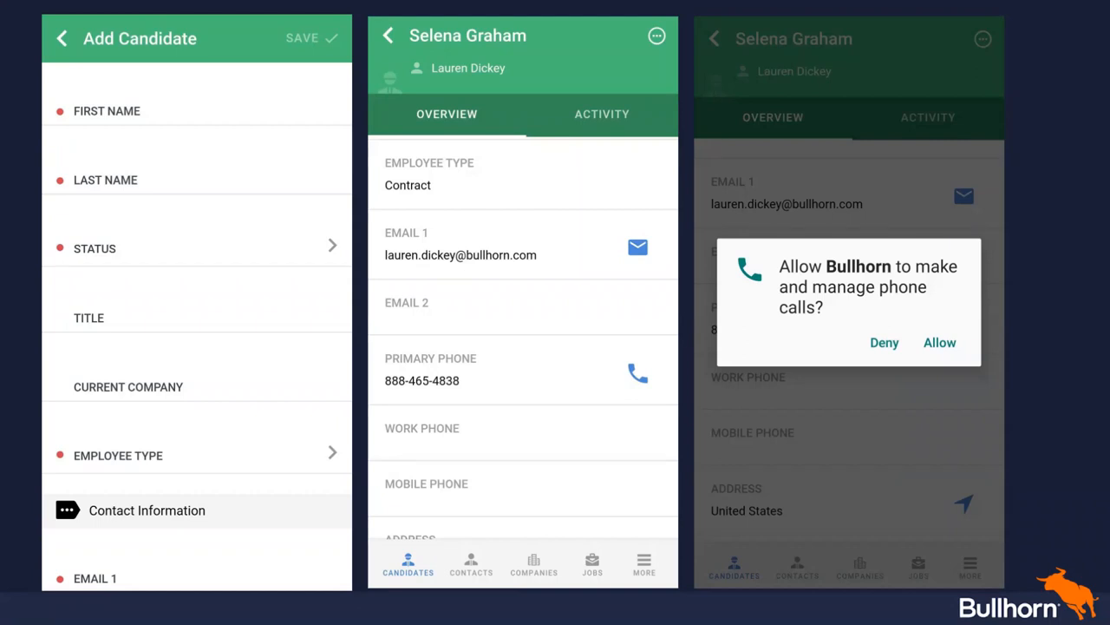
mouse_move(914, 333)
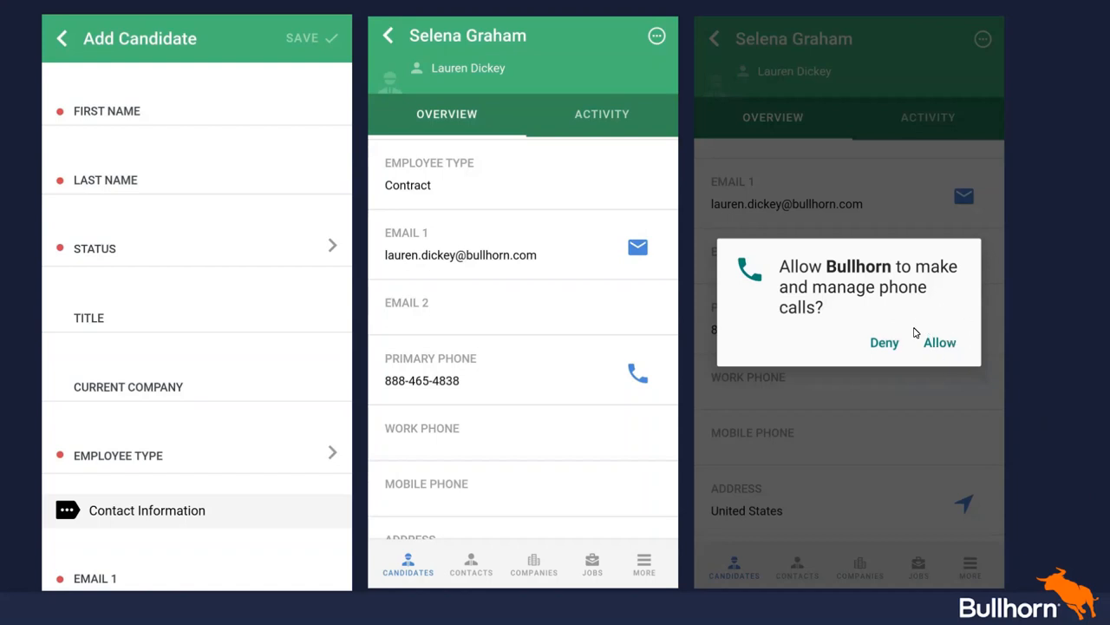
mouse_move(943, 306)
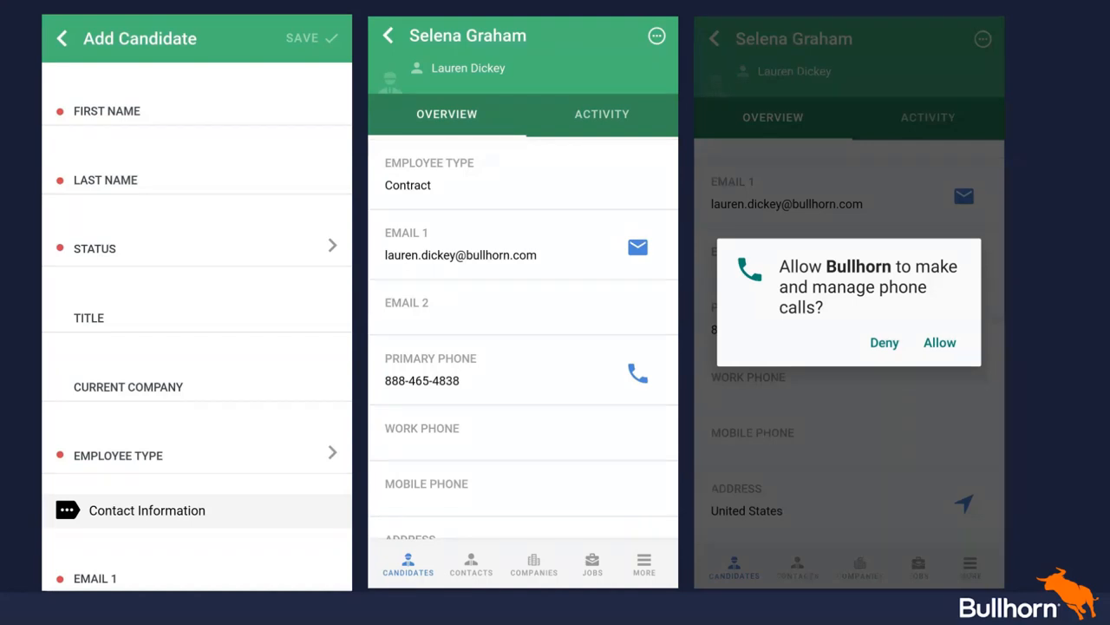
mouse_move(1035, 464)
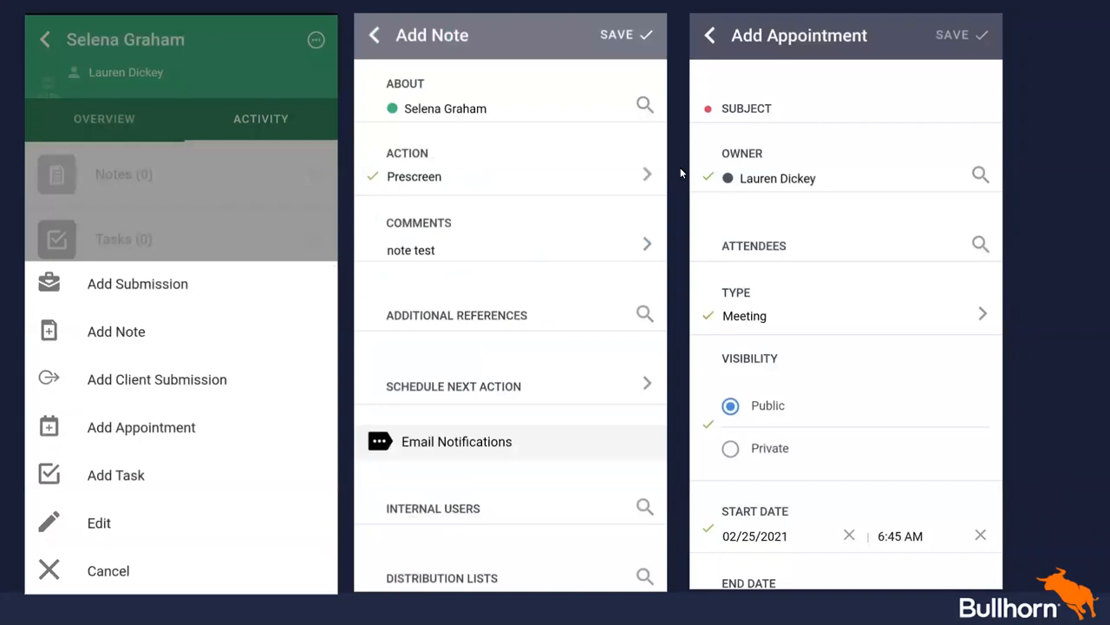
mouse_move(308, 74)
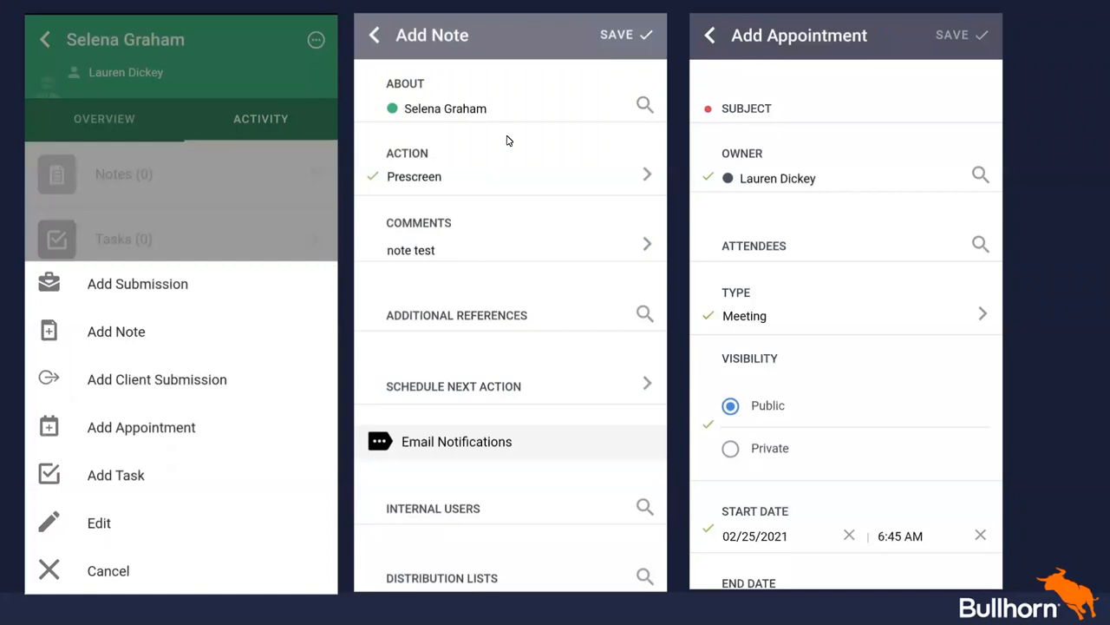
mouse_move(500, 144)
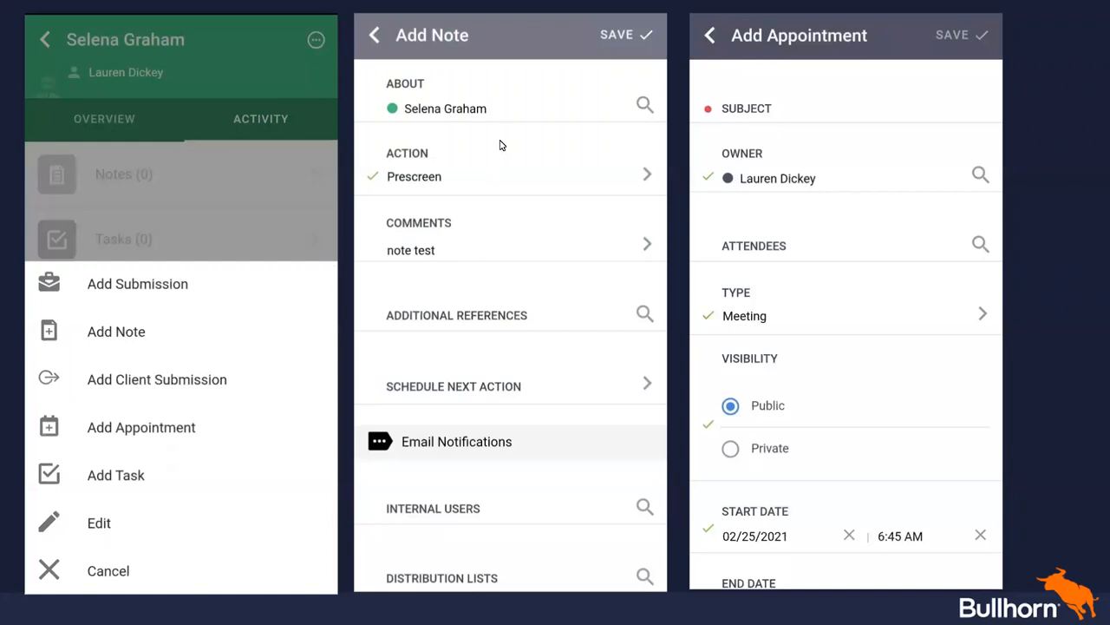
mouse_move(464, 115)
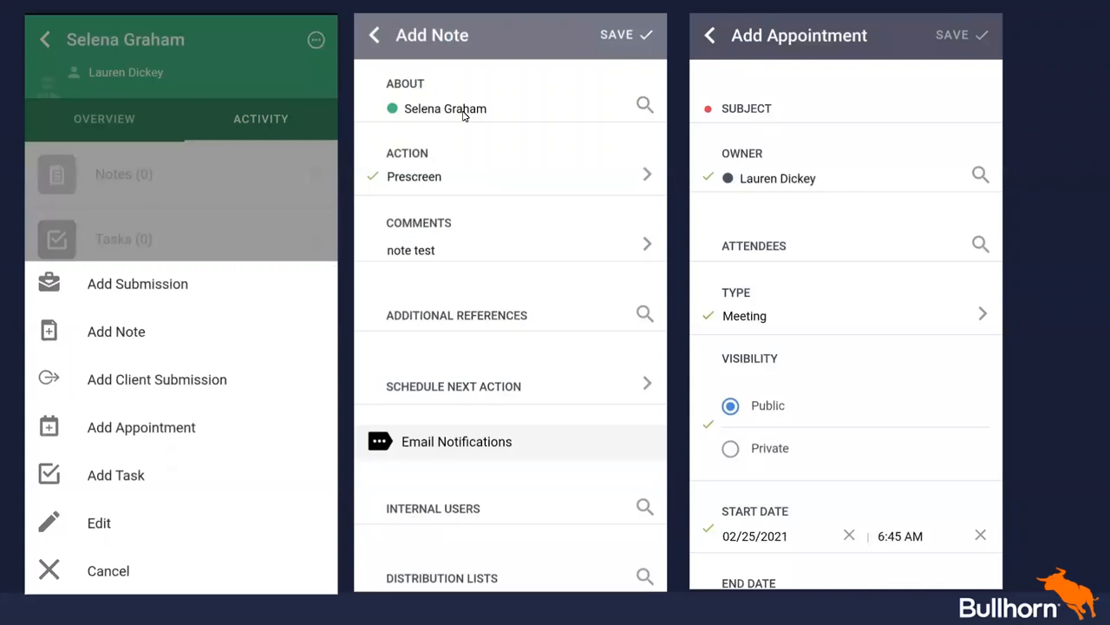
mouse_move(588, 224)
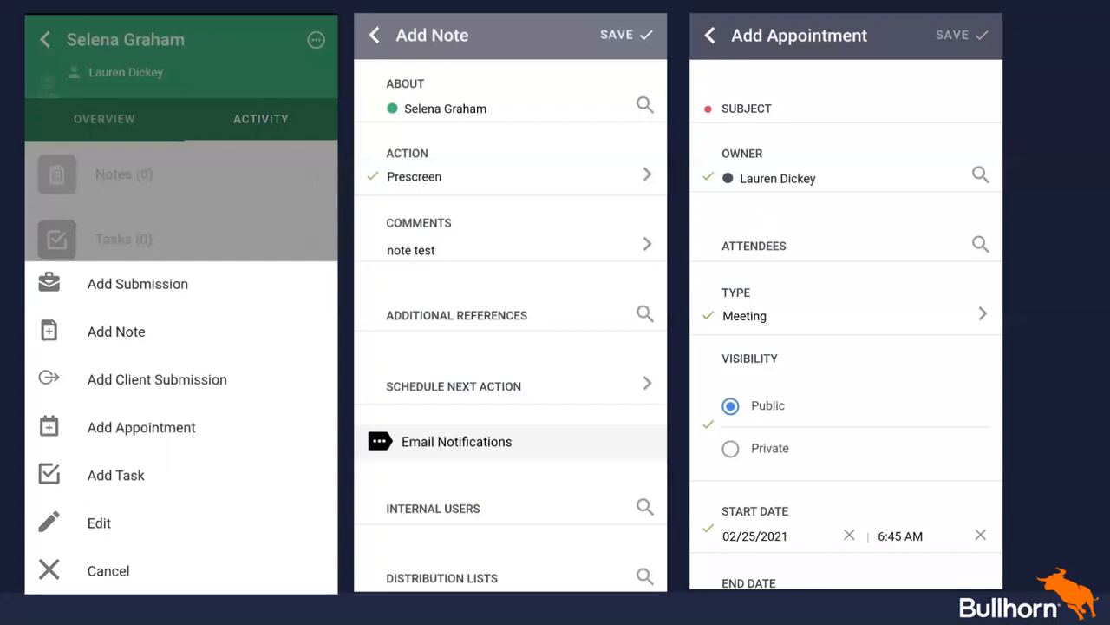
mouse_move(937, 385)
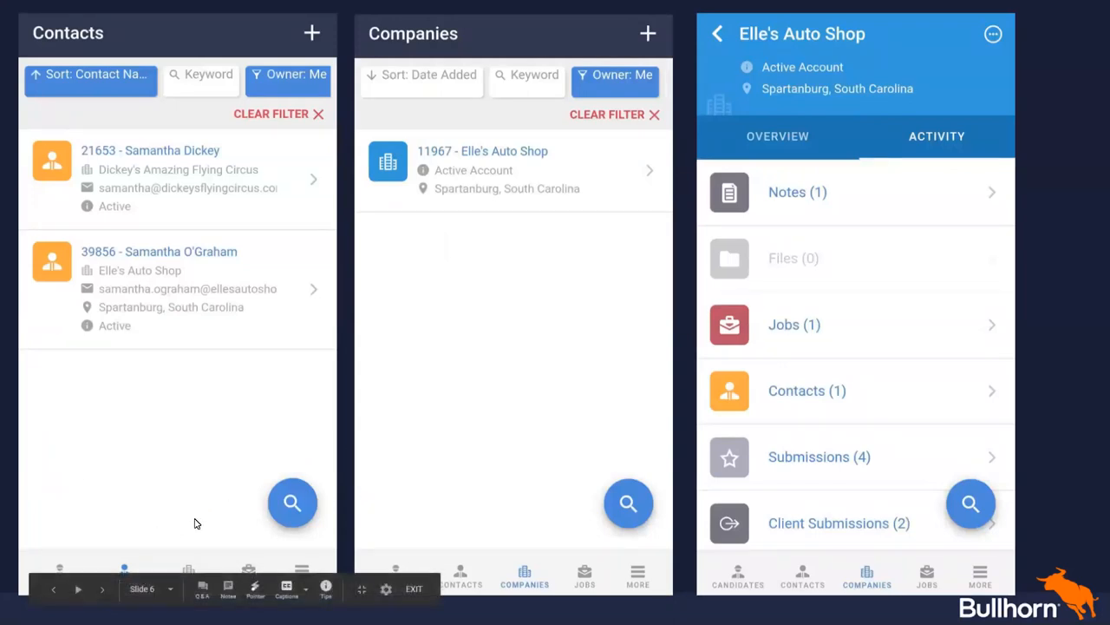
mouse_move(280, 172)
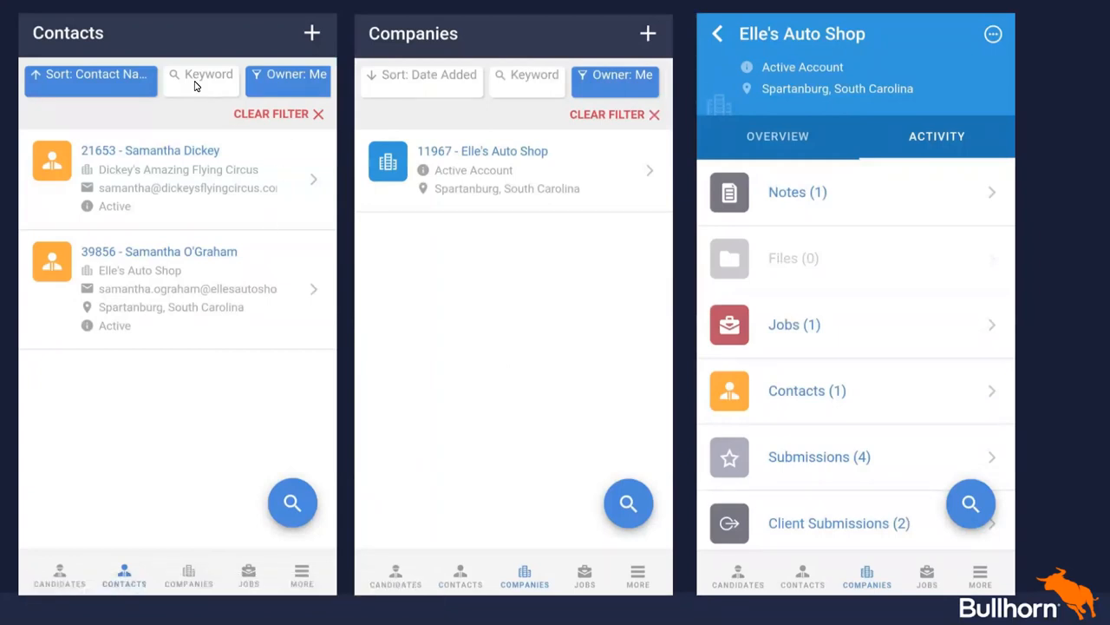
mouse_move(295, 149)
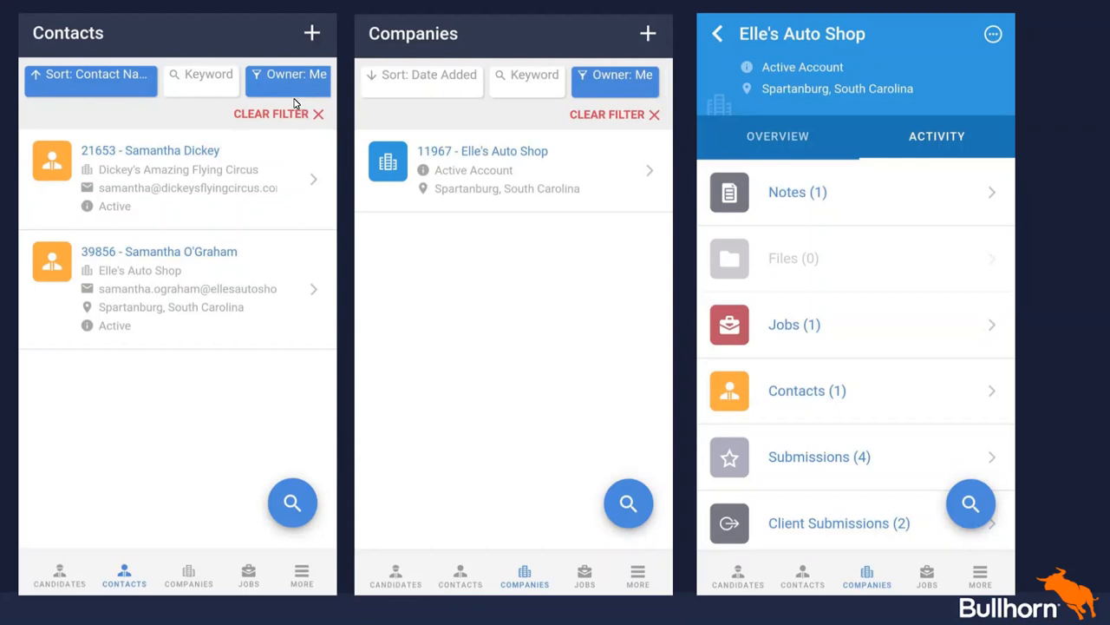
mouse_move(241, 132)
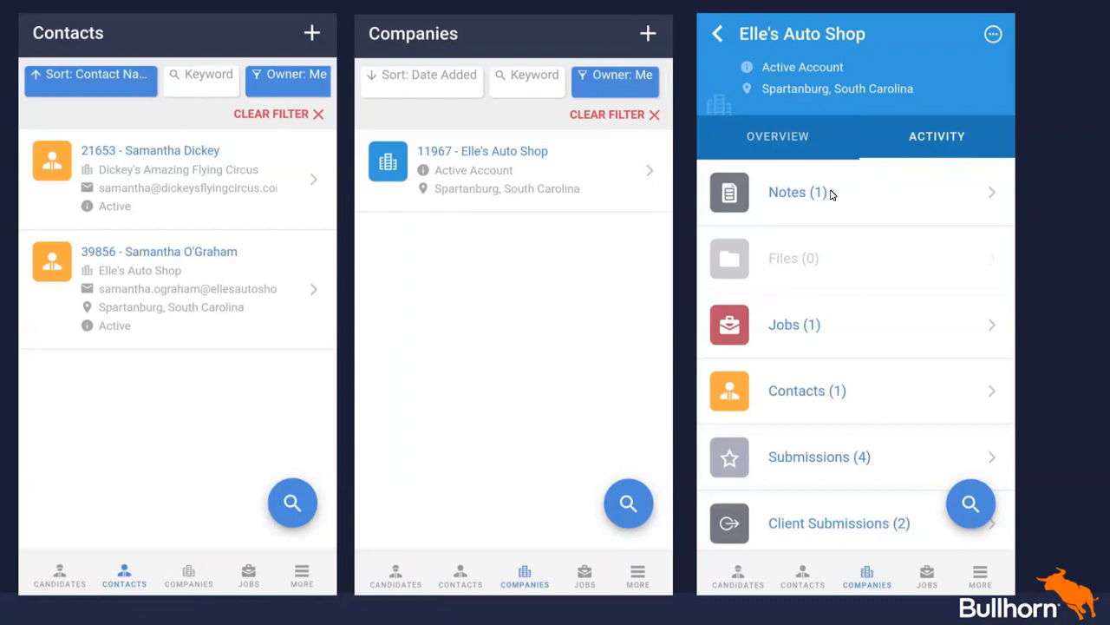
mouse_move(831, 196)
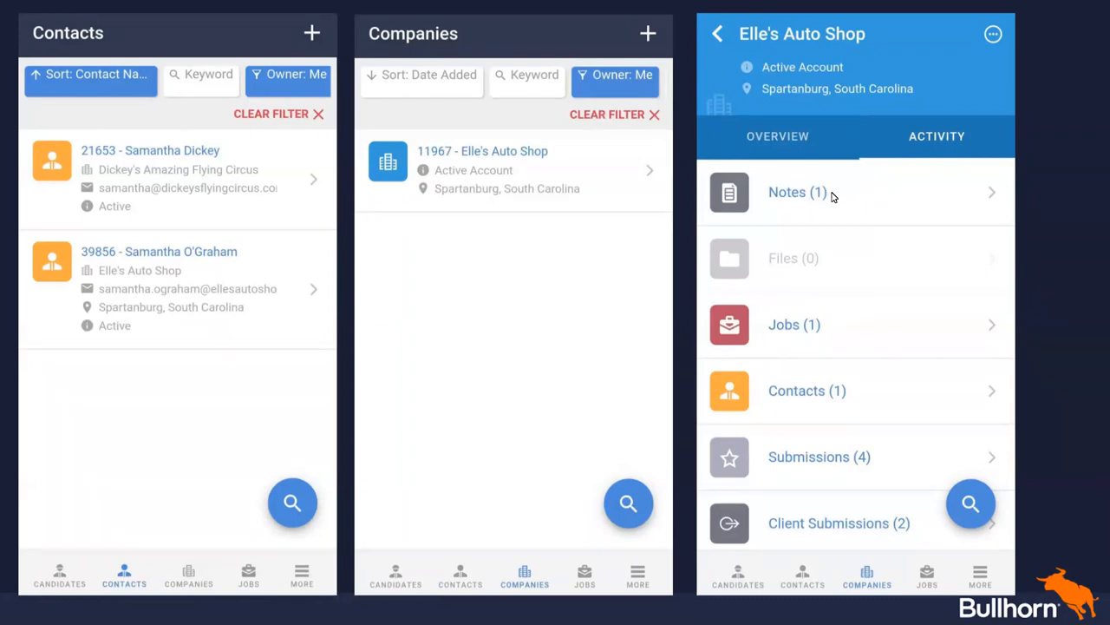
mouse_move(890, 417)
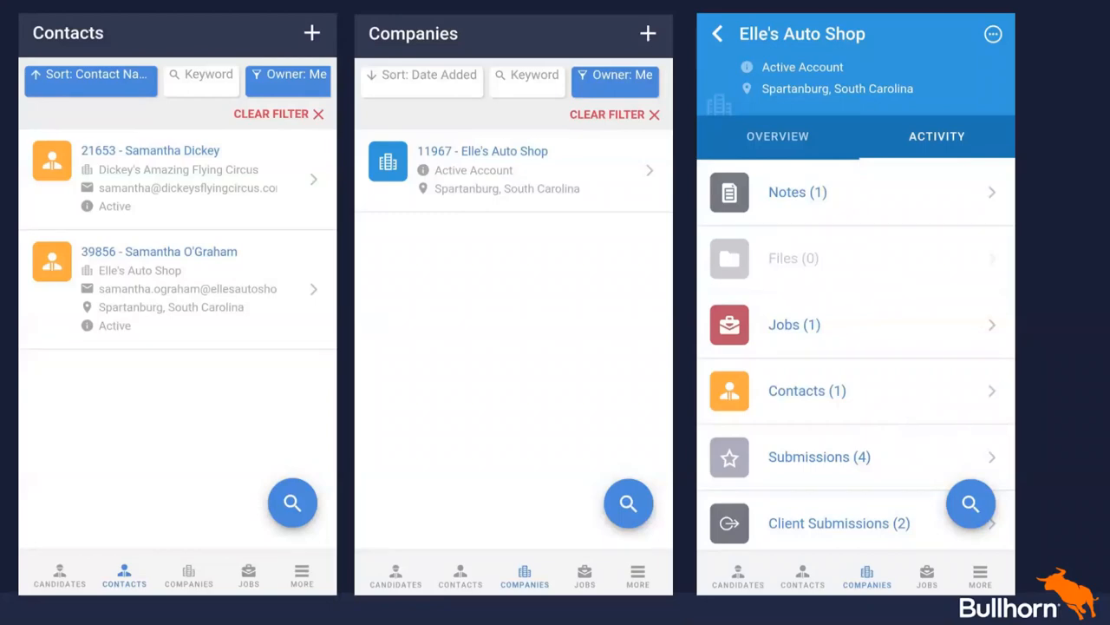
mouse_move(967, 340)
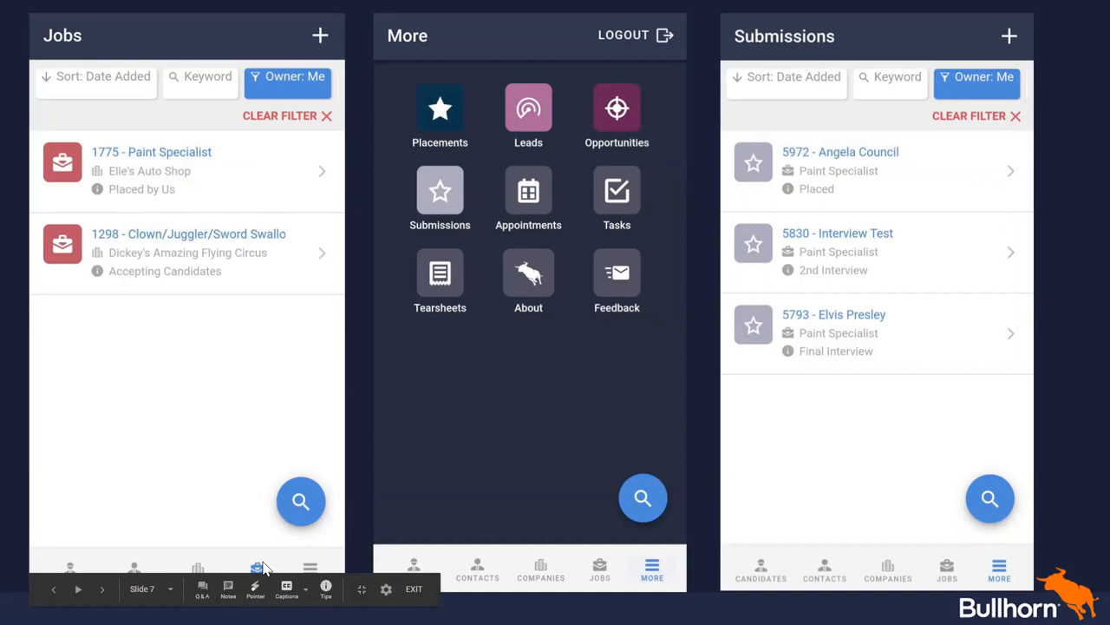
mouse_move(302, 572)
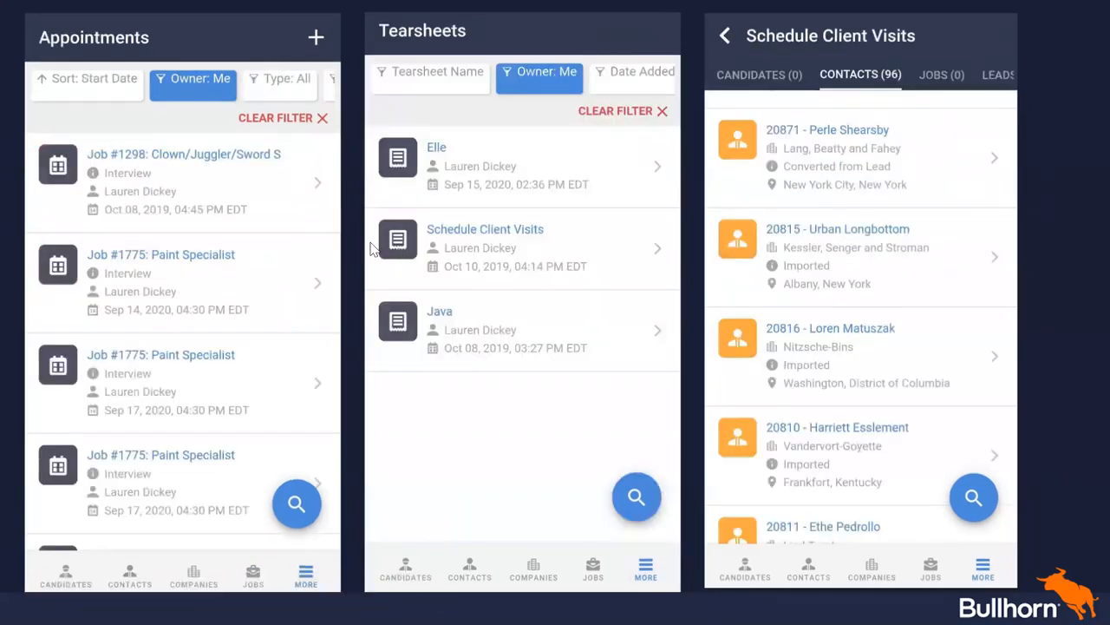
mouse_move(325, 234)
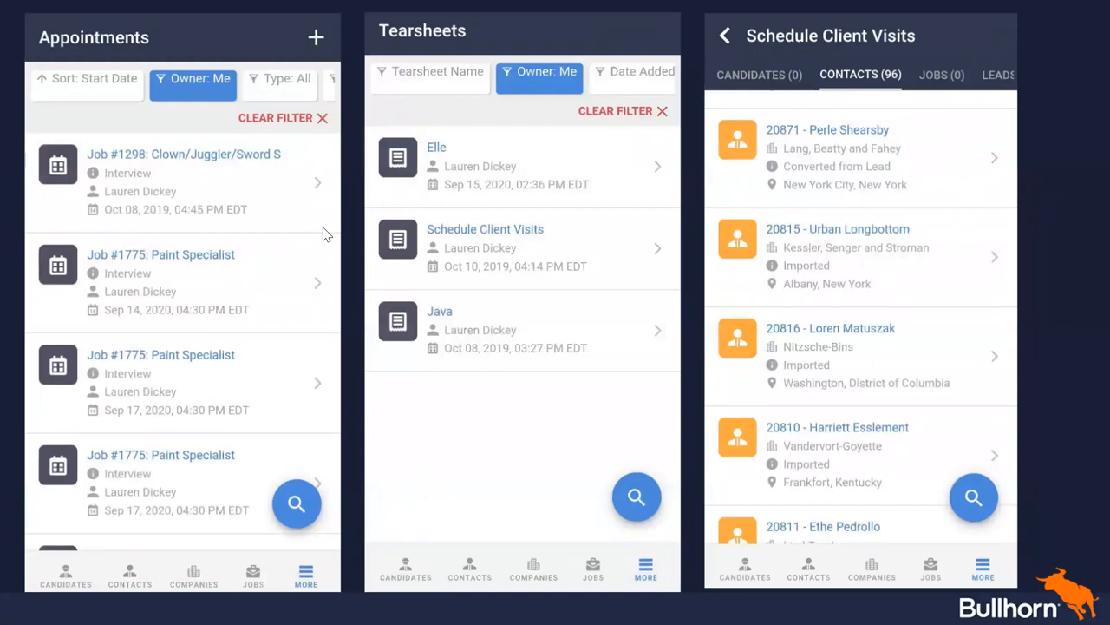
mouse_move(489, 183)
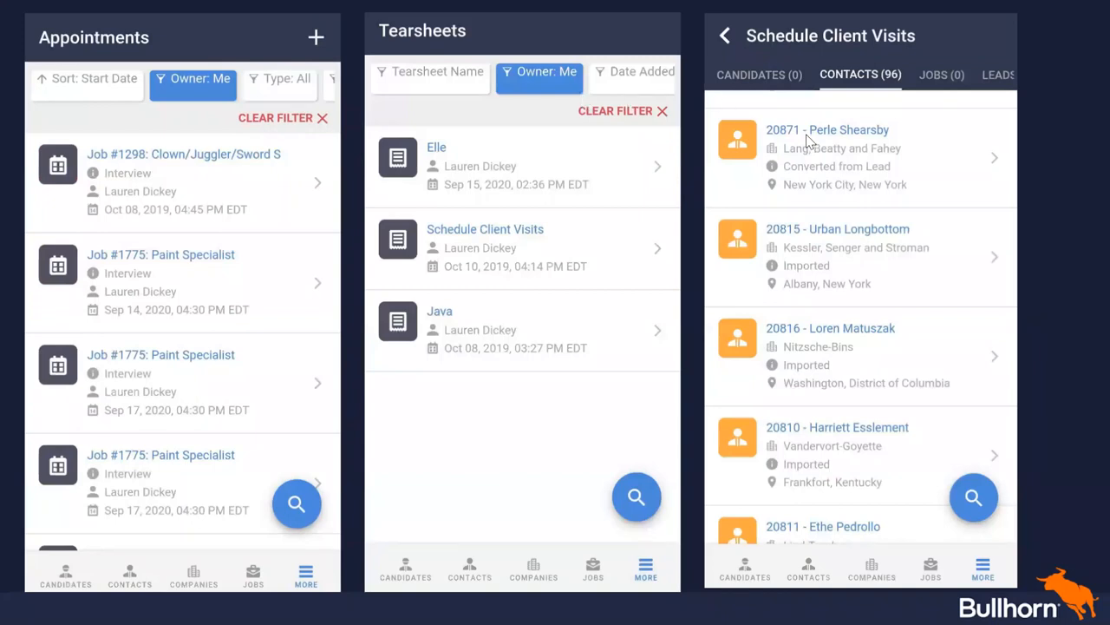
mouse_move(798, 103)
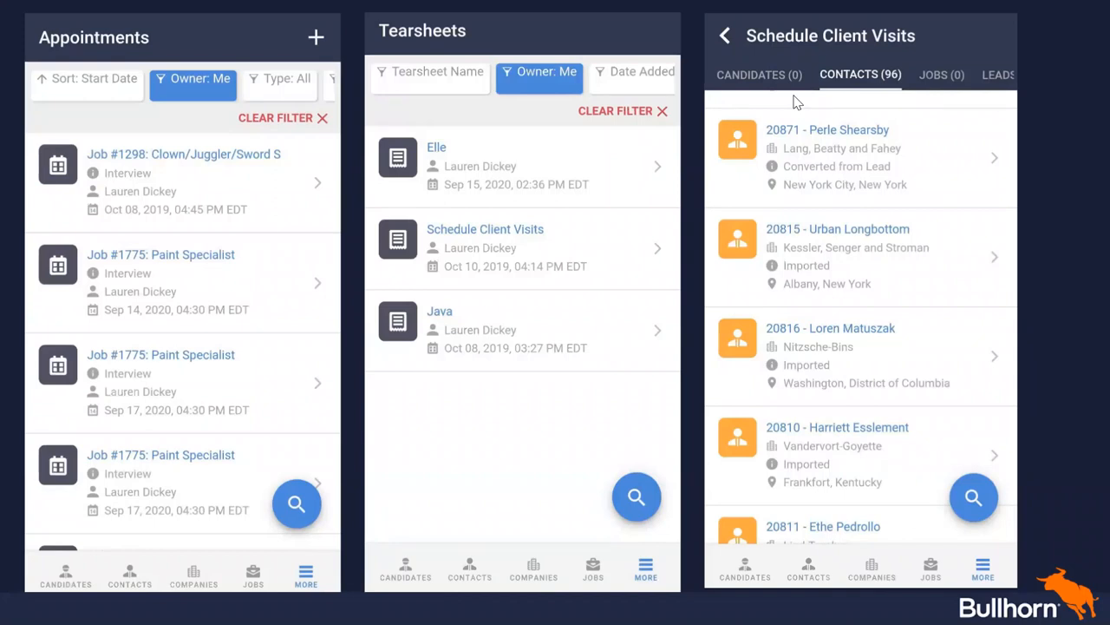
mouse_move(894, 387)
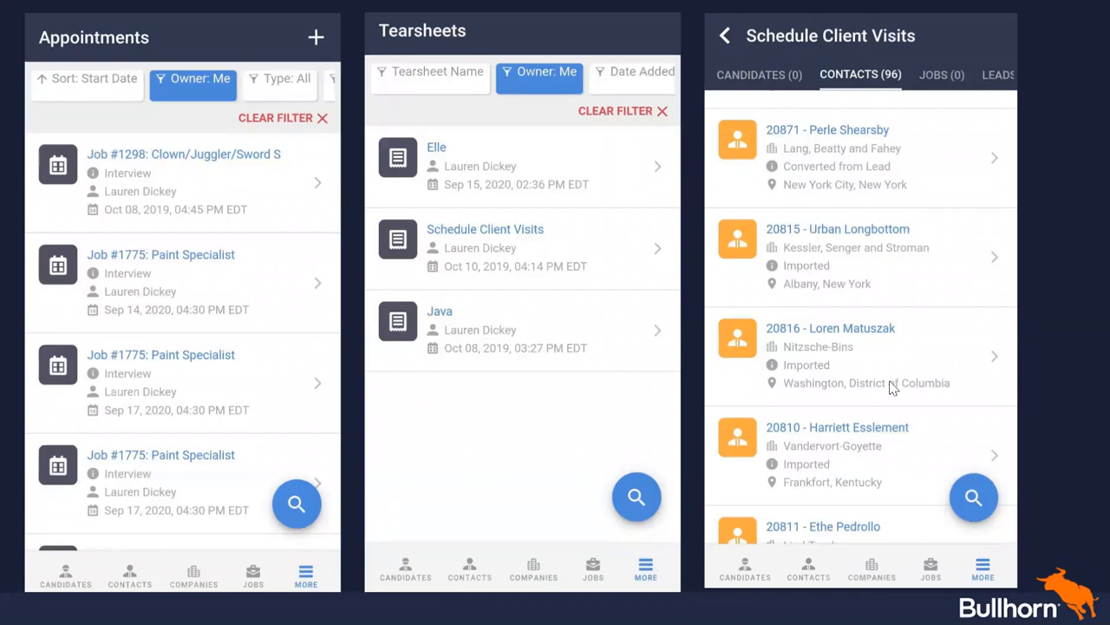
mouse_move(711, 314)
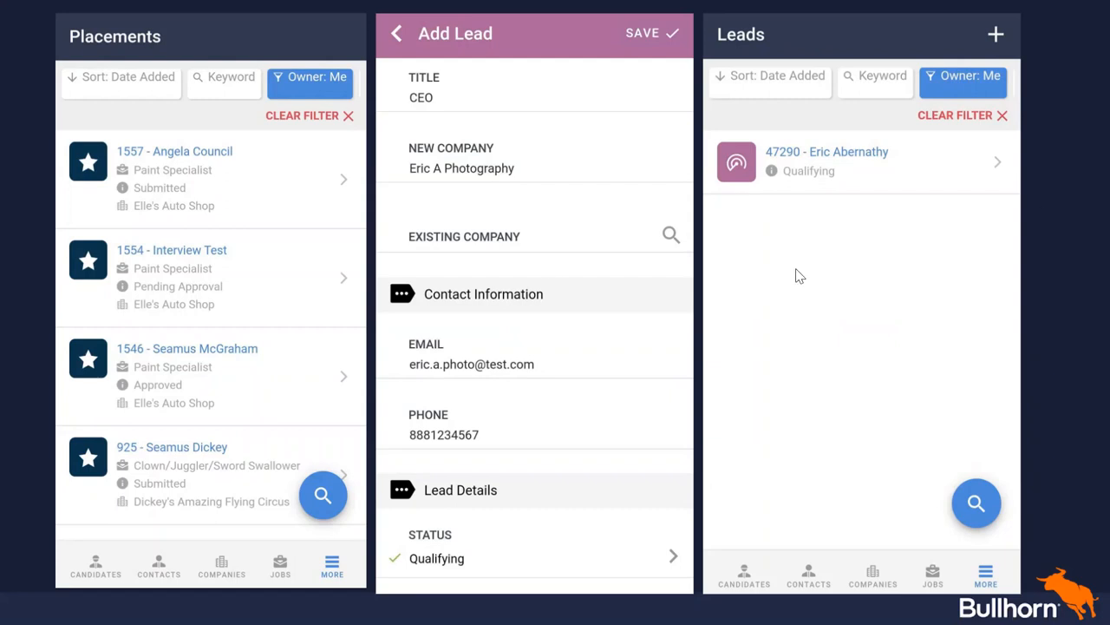
mouse_move(583, 133)
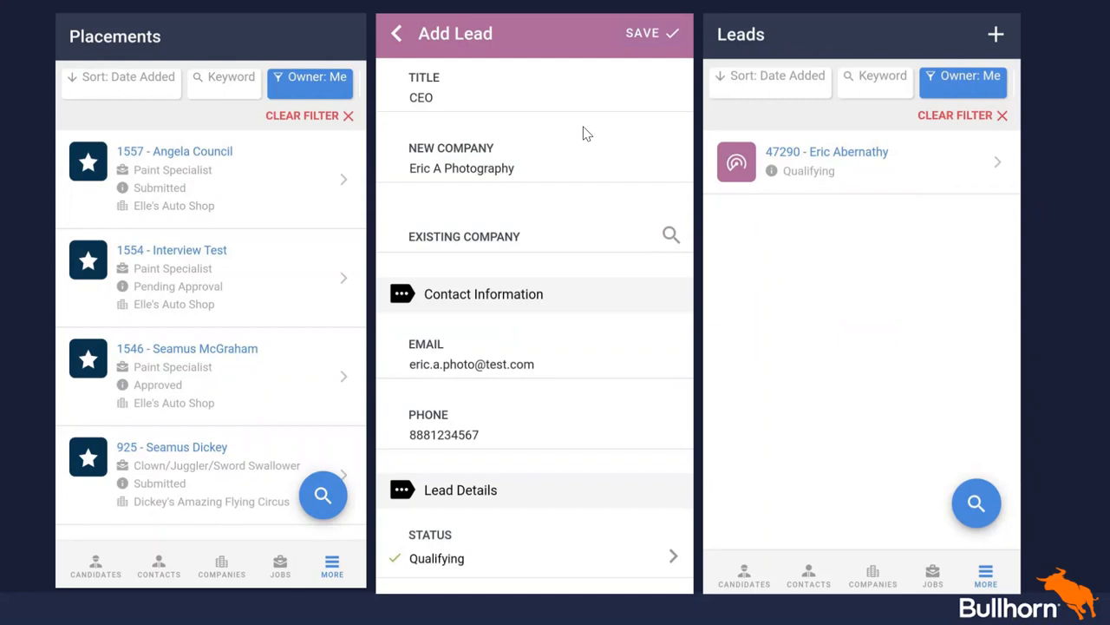
mouse_move(624, 230)
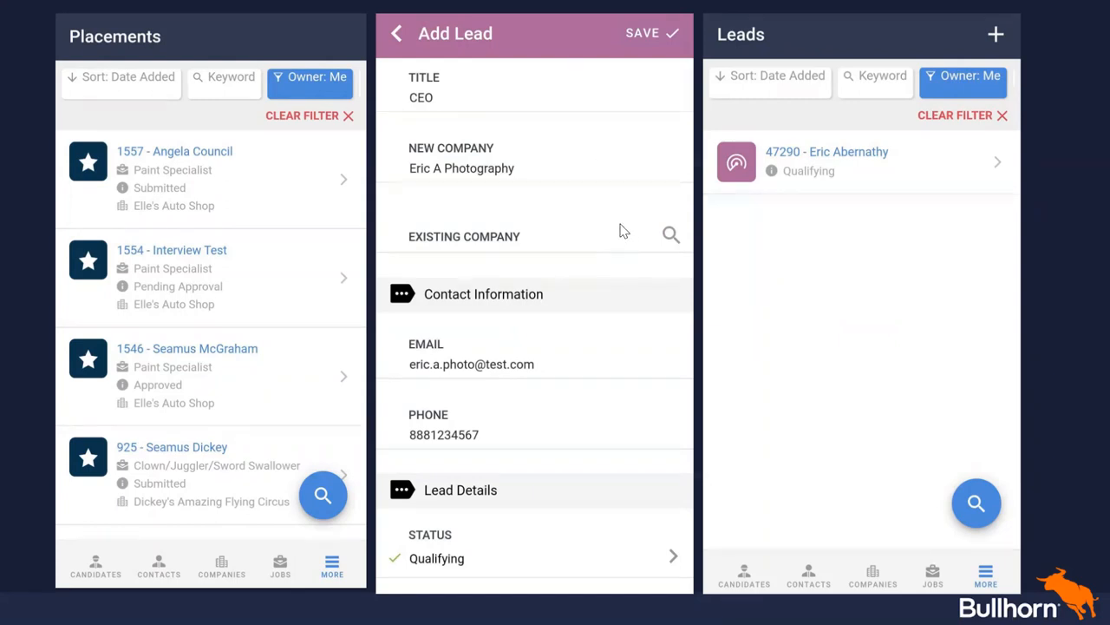
mouse_move(602, 203)
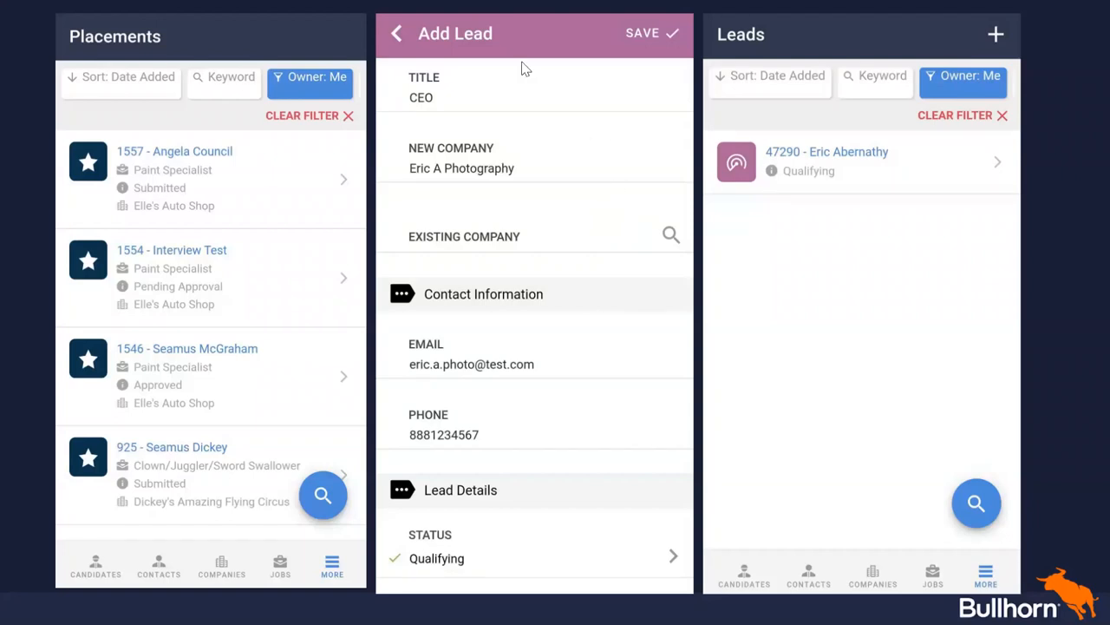
mouse_move(560, 123)
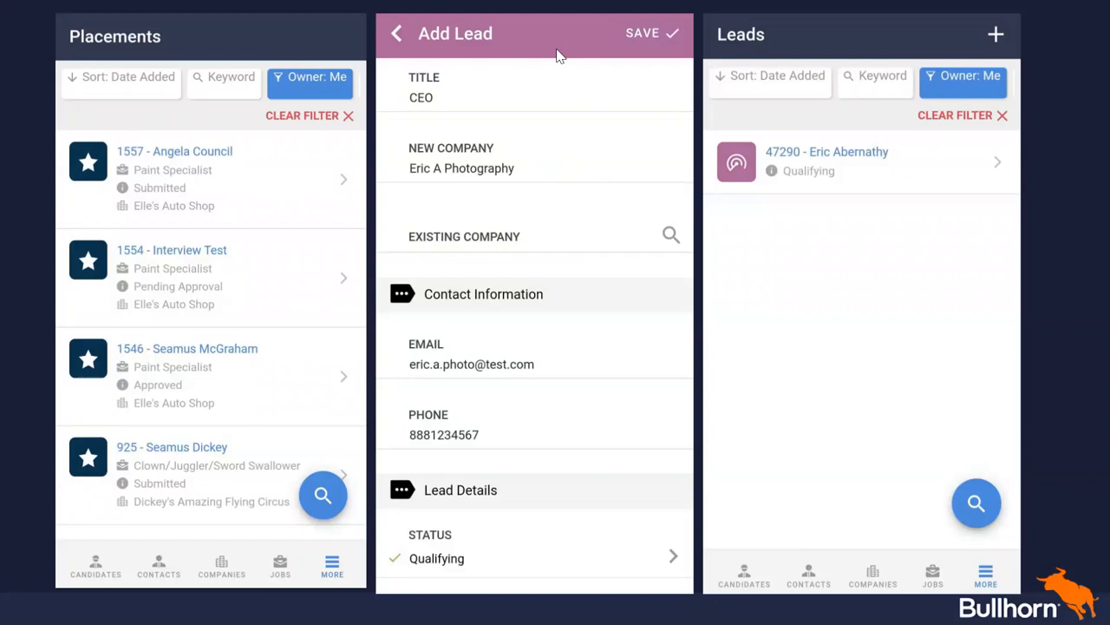
mouse_move(888, 176)
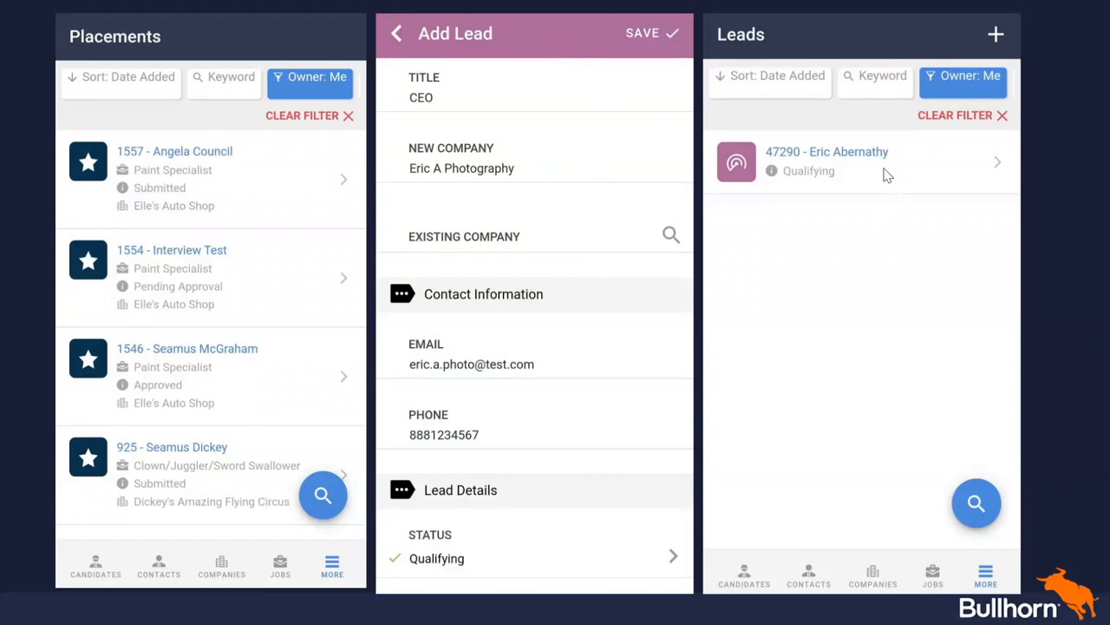
mouse_move(945, 194)
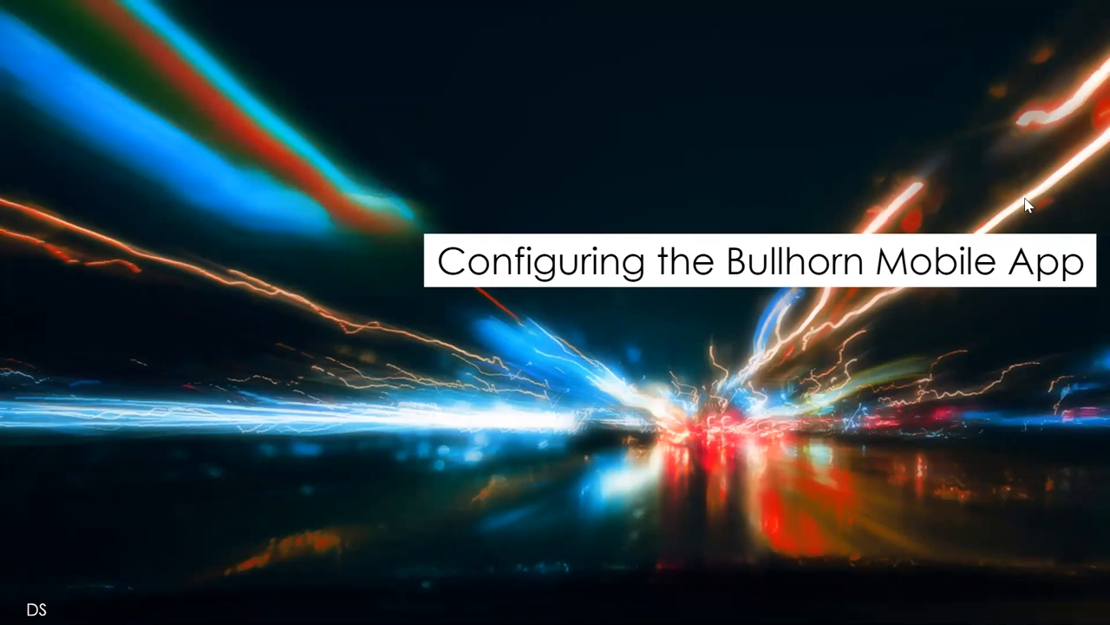
mouse_move(1059, 234)
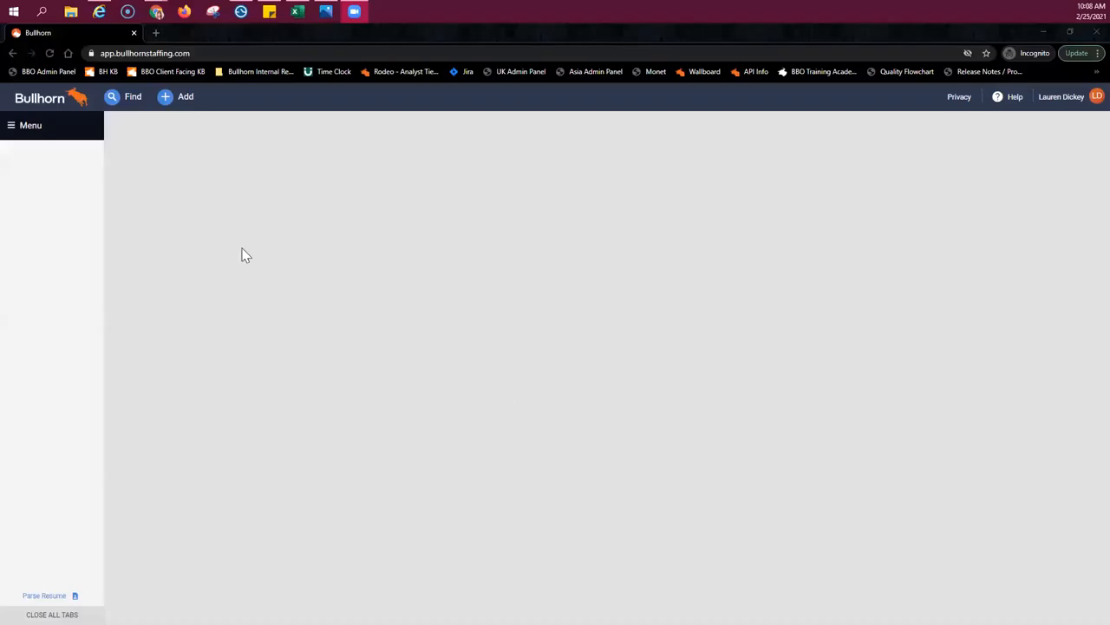
Step: Open the Bullhorn main menu and its administration tools
click(31, 125)
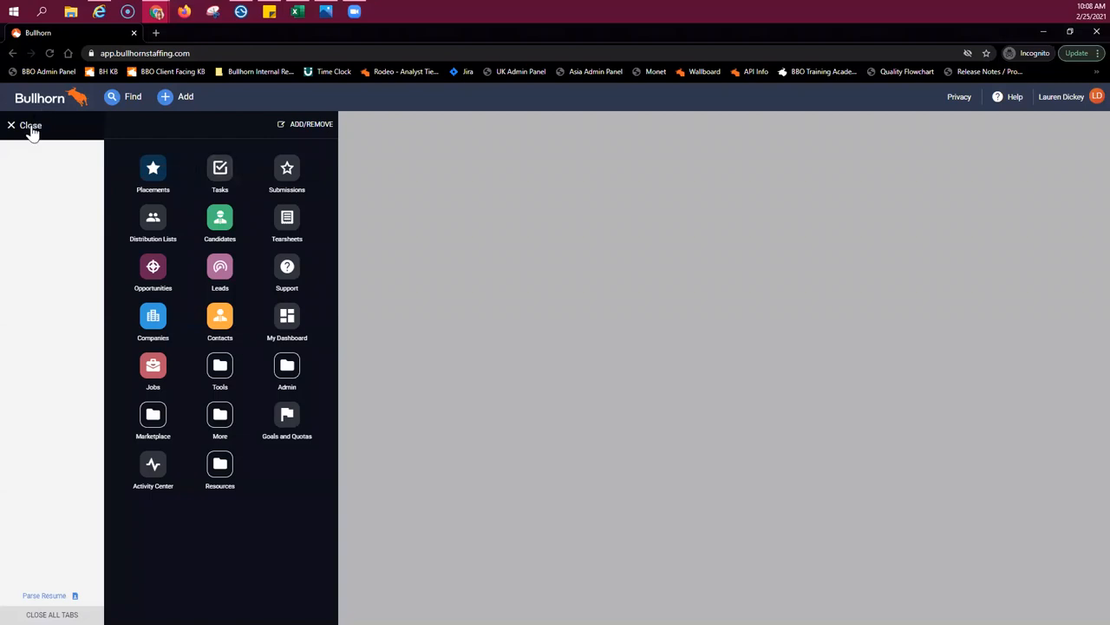
mouse_move(304, 396)
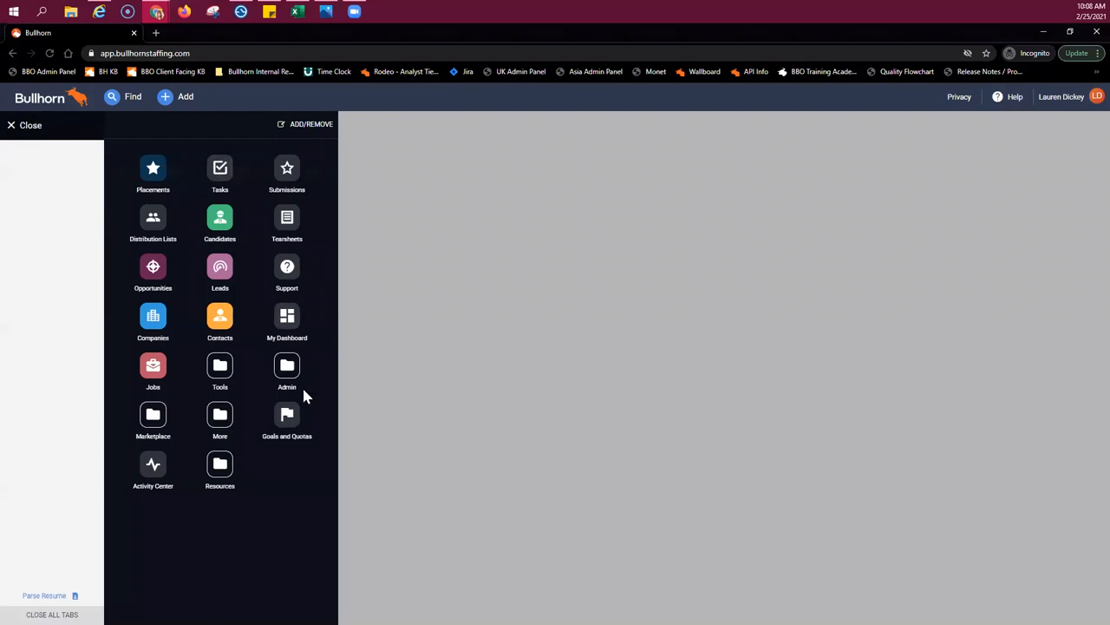
click(286, 365)
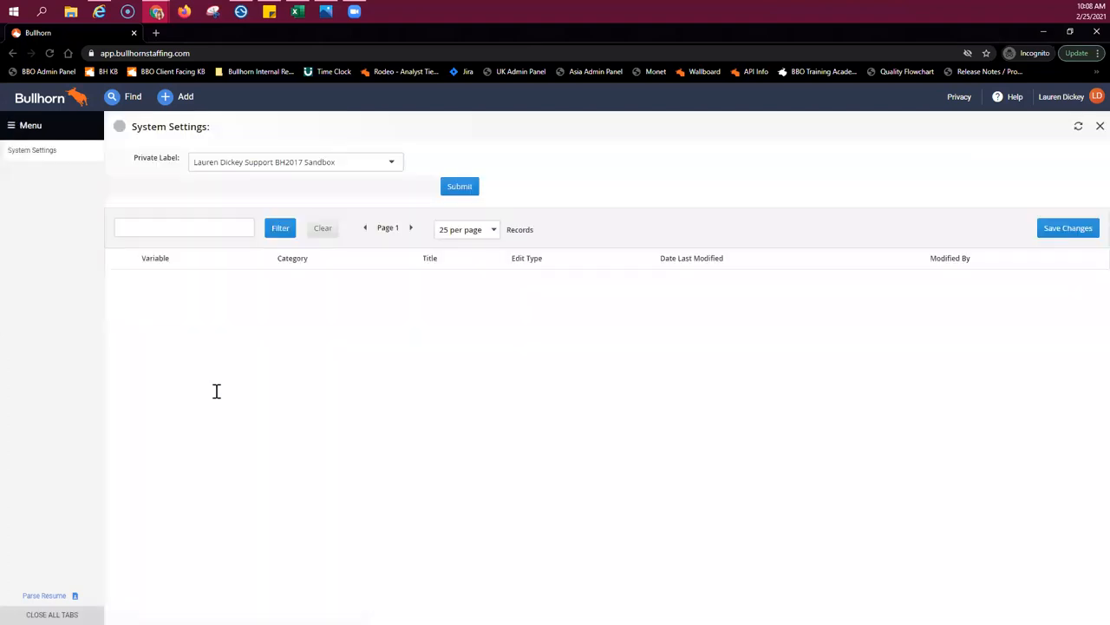
Step: Open System Settings listing 525 setting records, then reopen the main menu
click(459, 186)
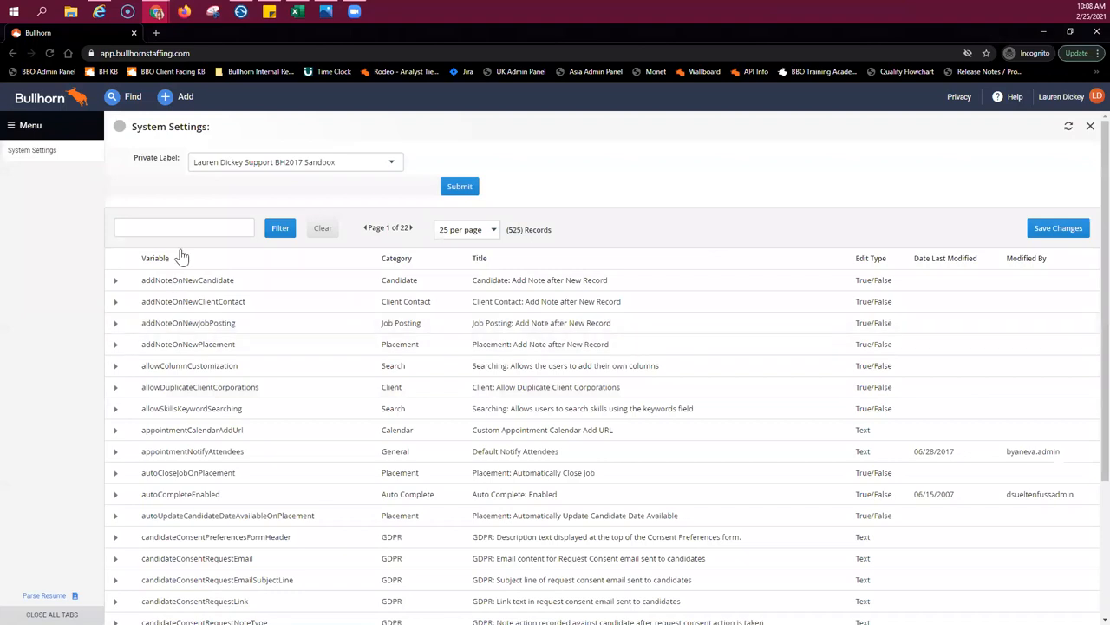
click(30, 125)
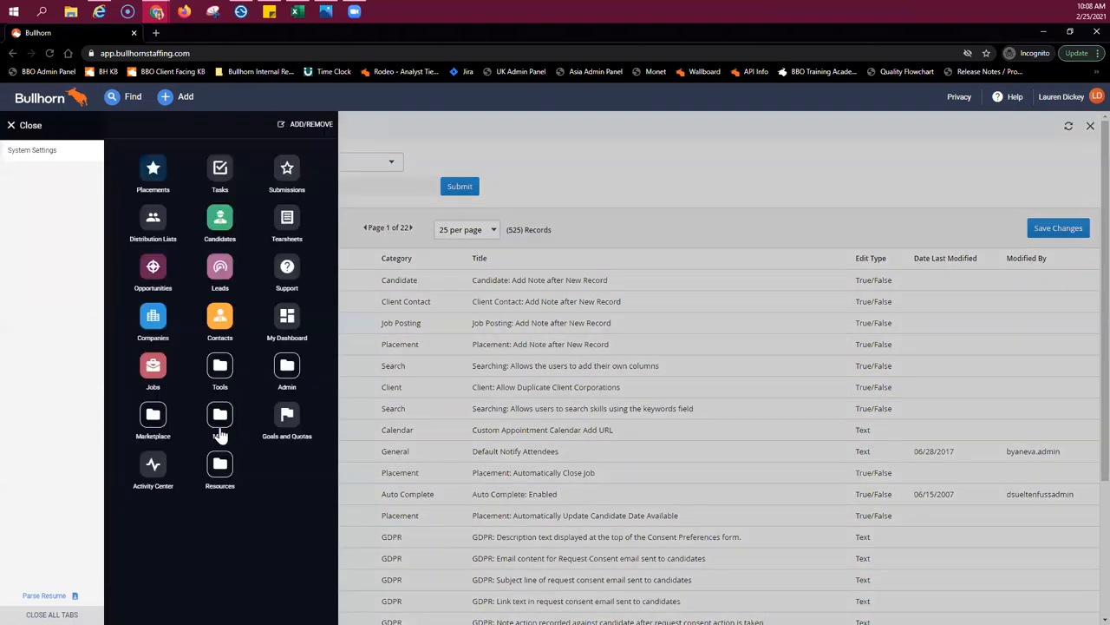
Step: Open View Layout and set the Field Map Entity to Candidate
click(286, 369)
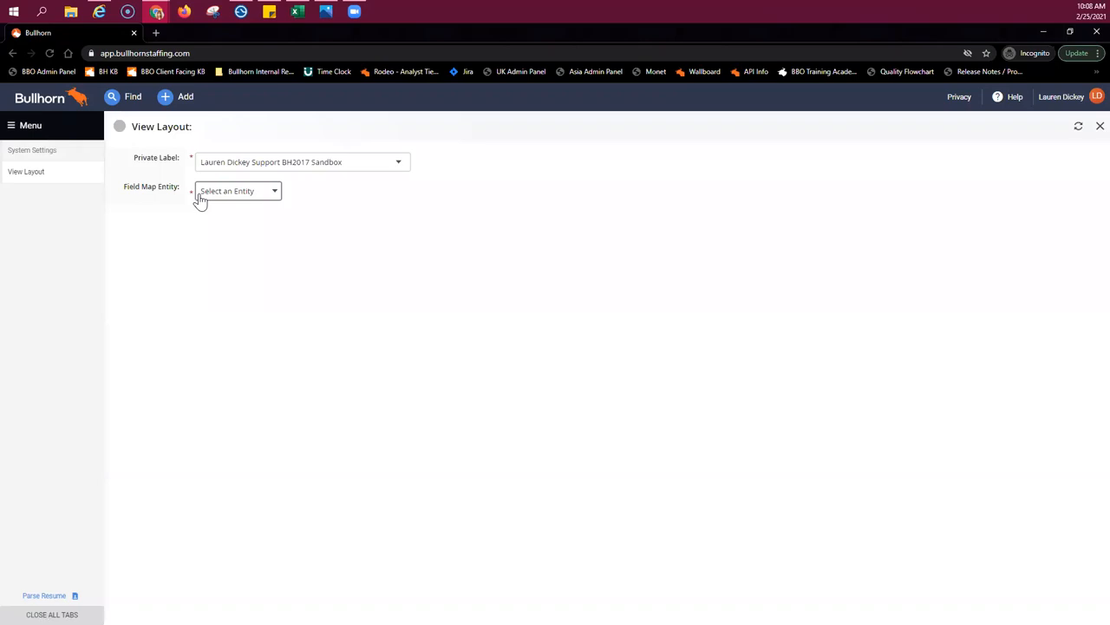
click(238, 191)
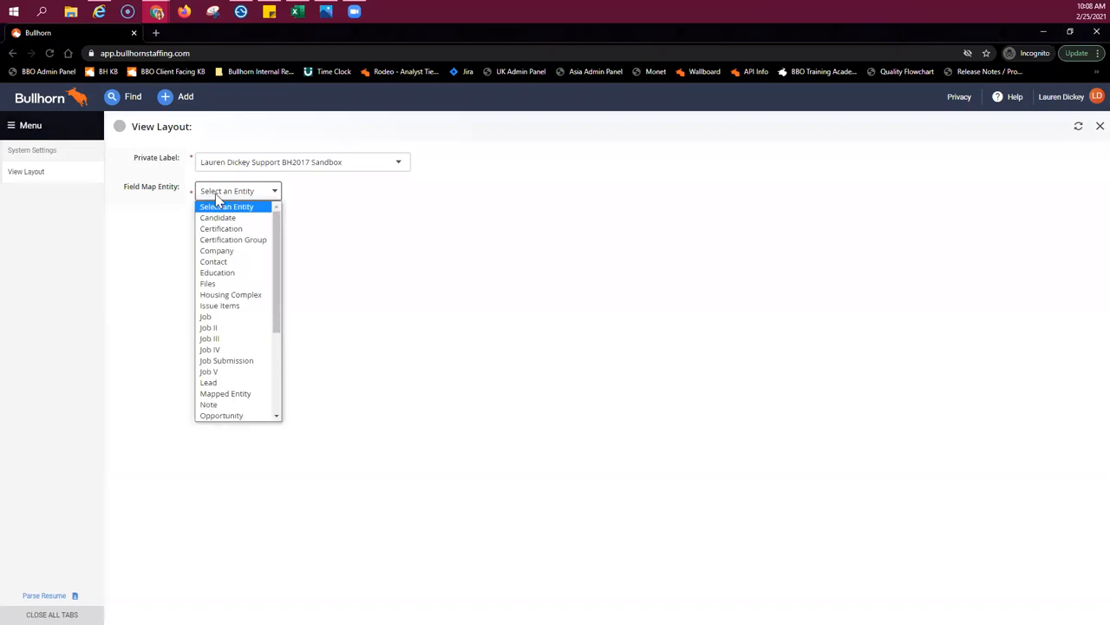
mouse_move(218, 217)
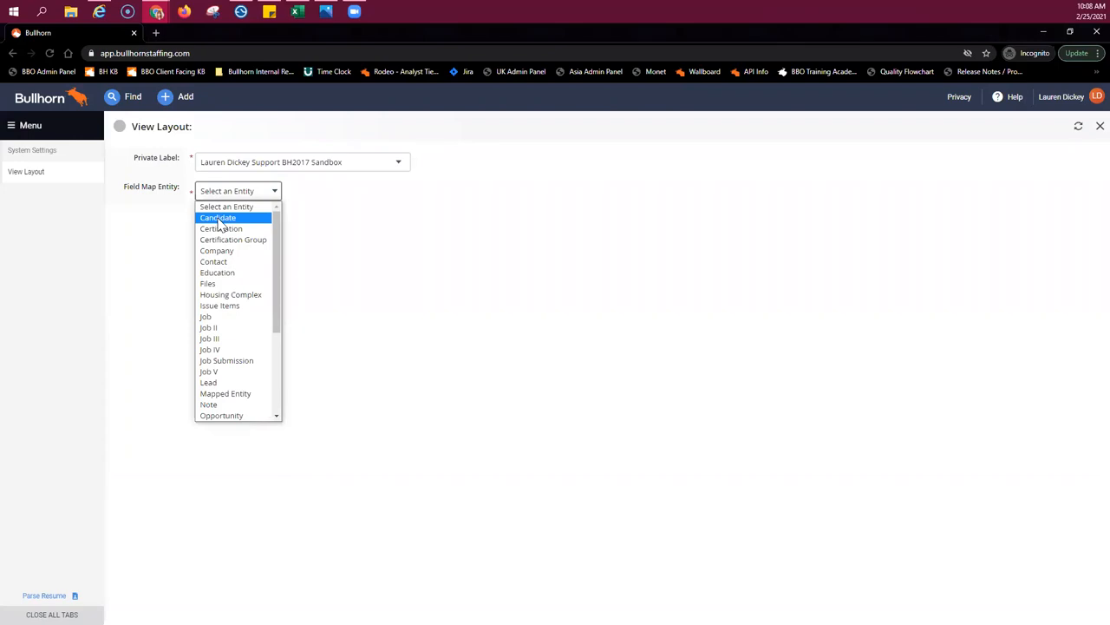
click(218, 217)
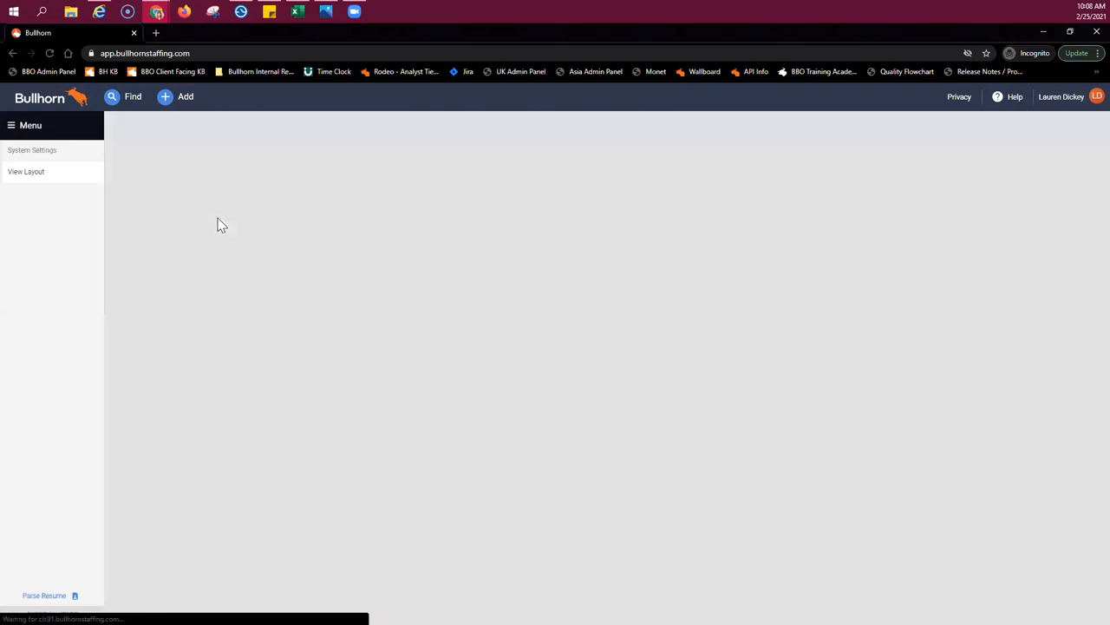
click(26, 171)
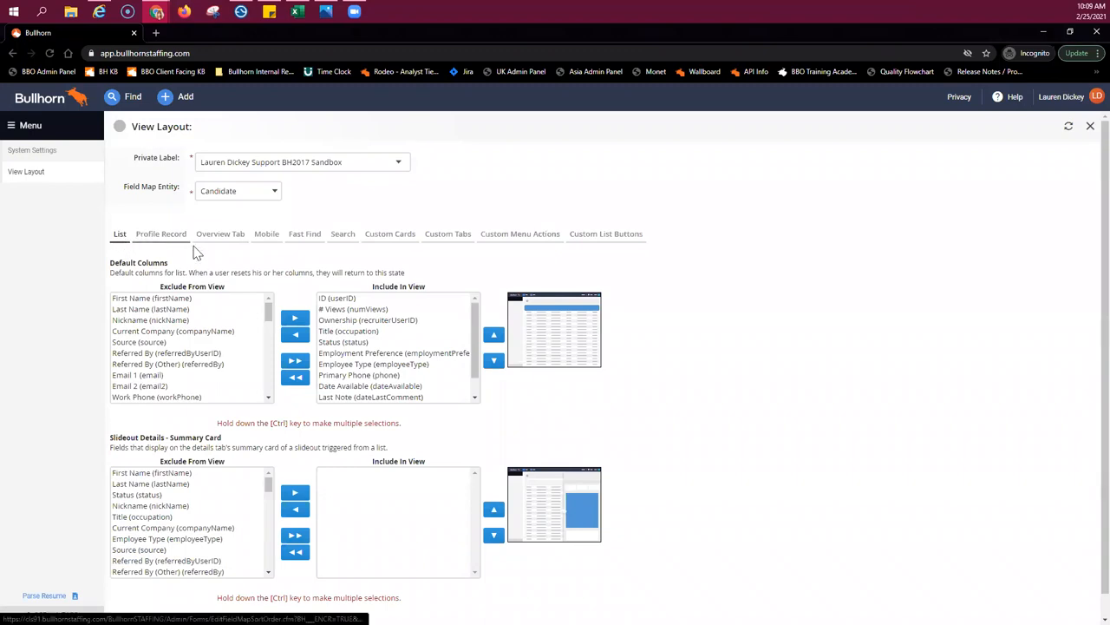
mouse_move(266, 239)
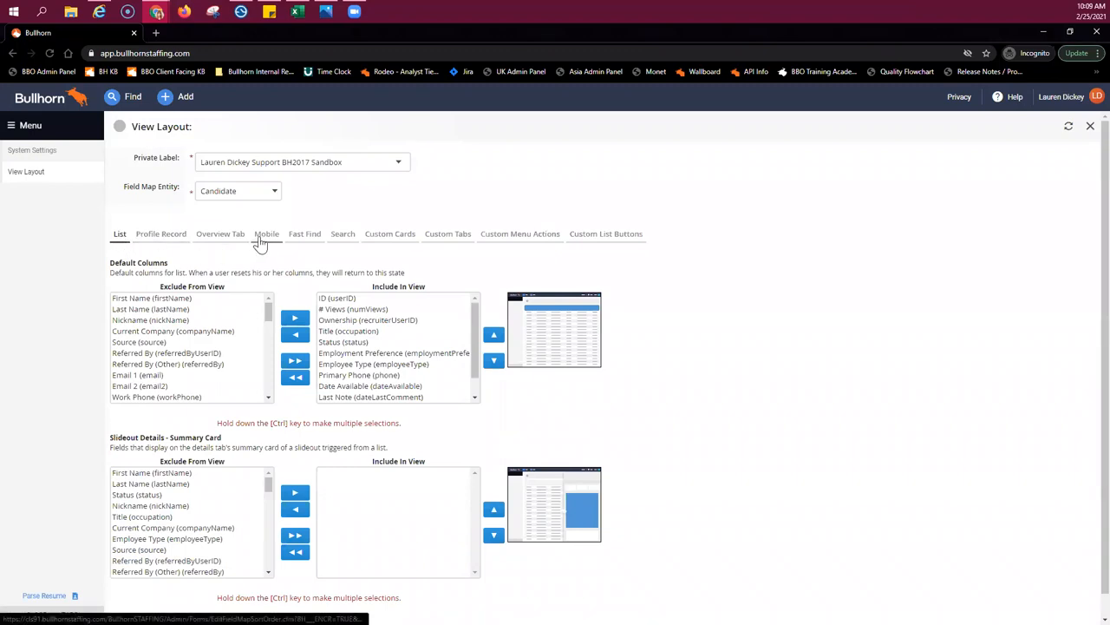
Step: Show Candidate's Mobile tab and scroll to the Mobile Details and Mobile Edit layouts
click(266, 233)
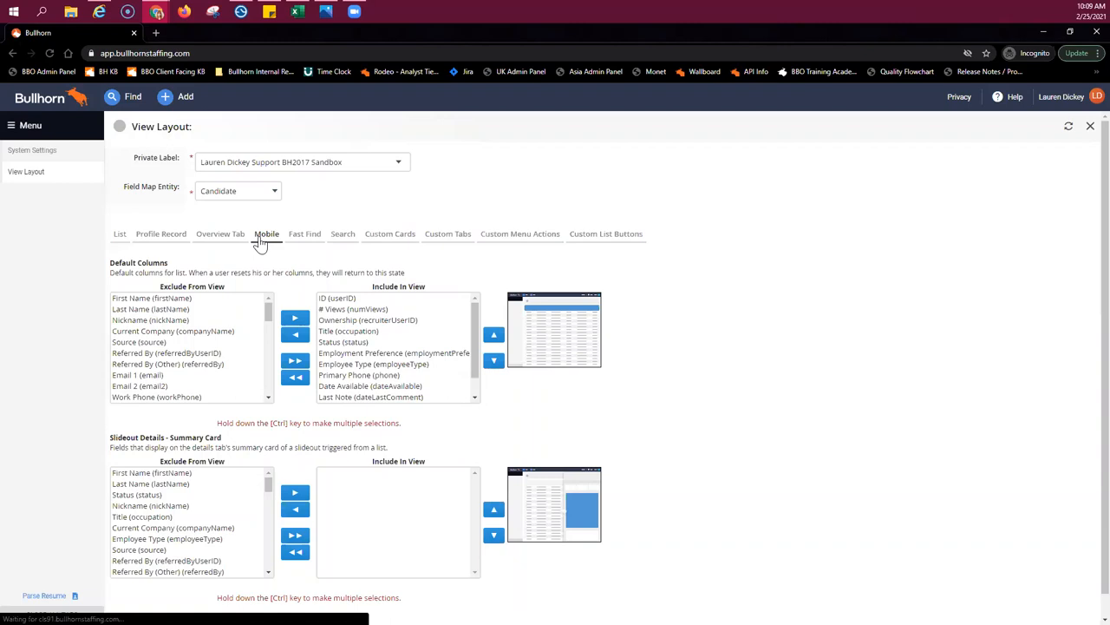
click(266, 232)
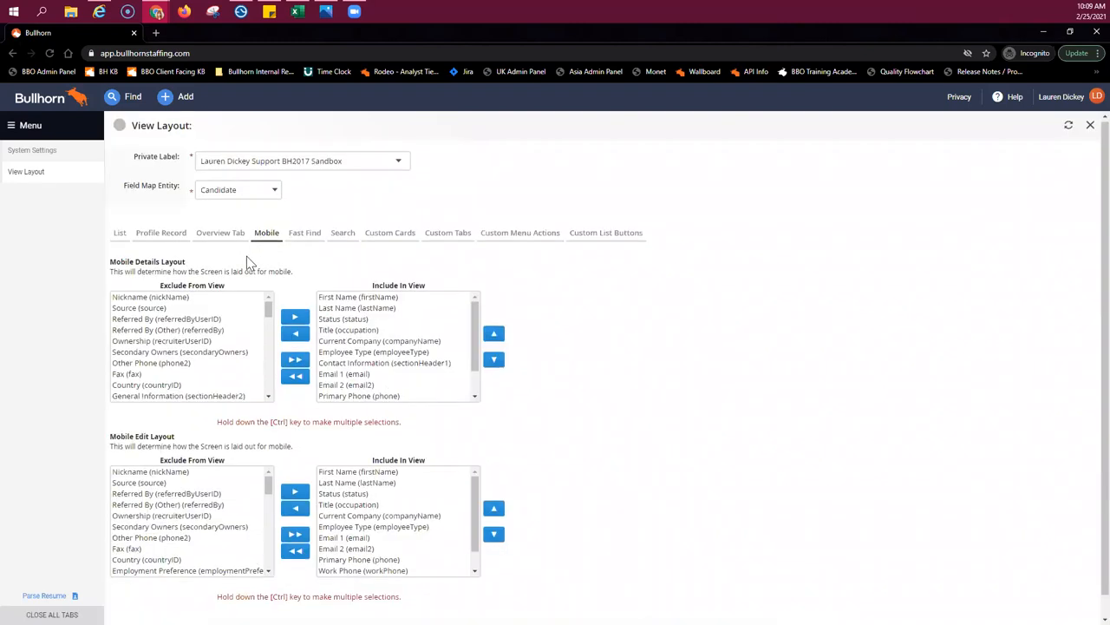
scroll(down, 3)
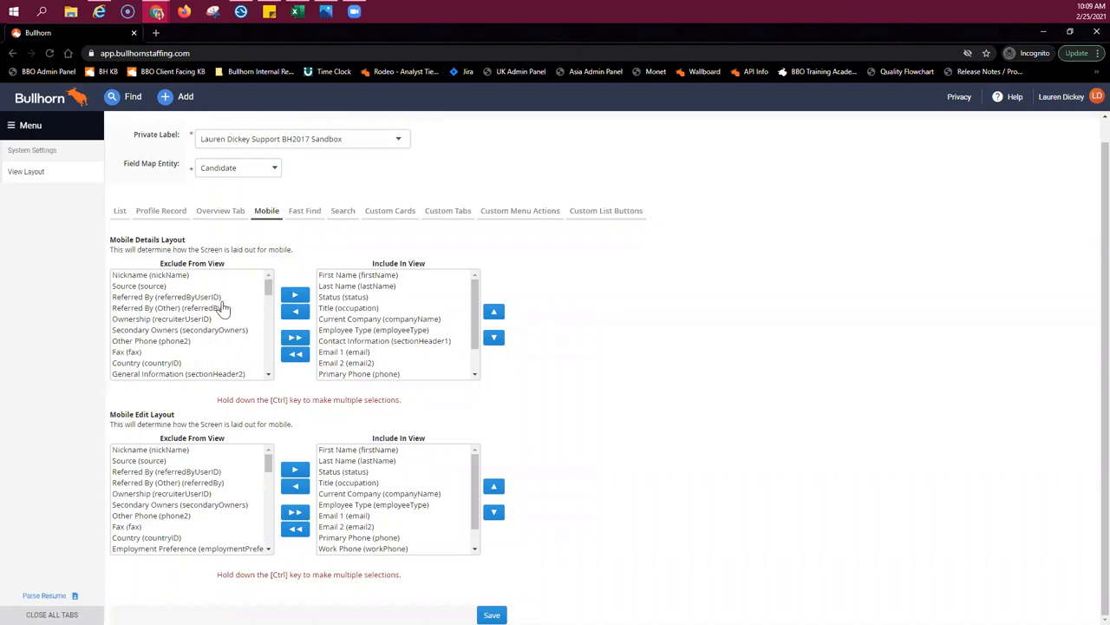
mouse_move(252, 325)
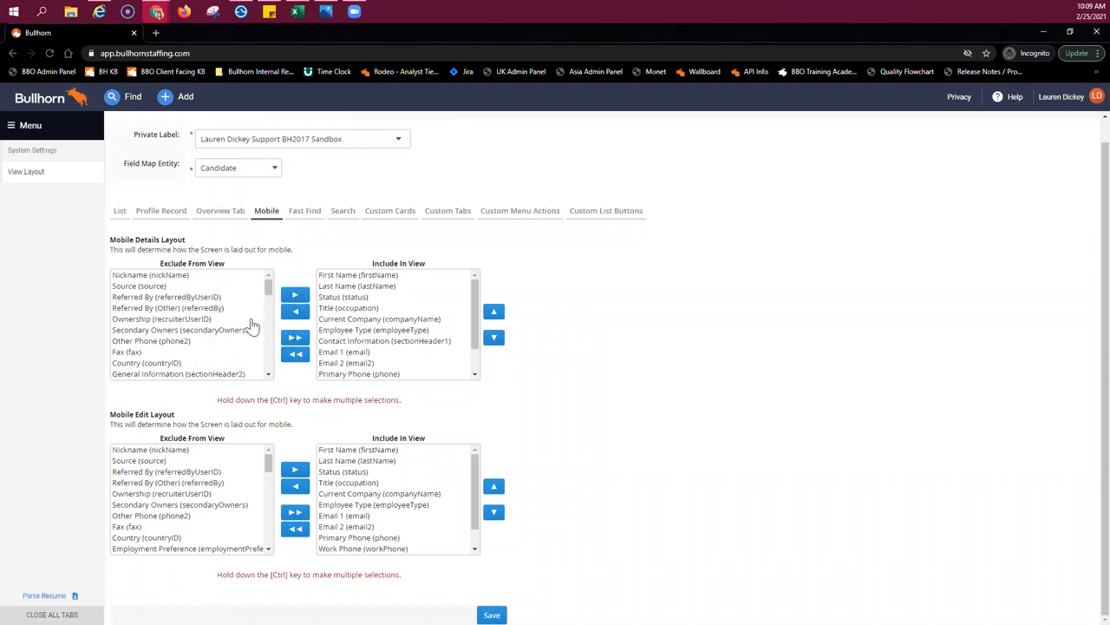
mouse_move(237, 307)
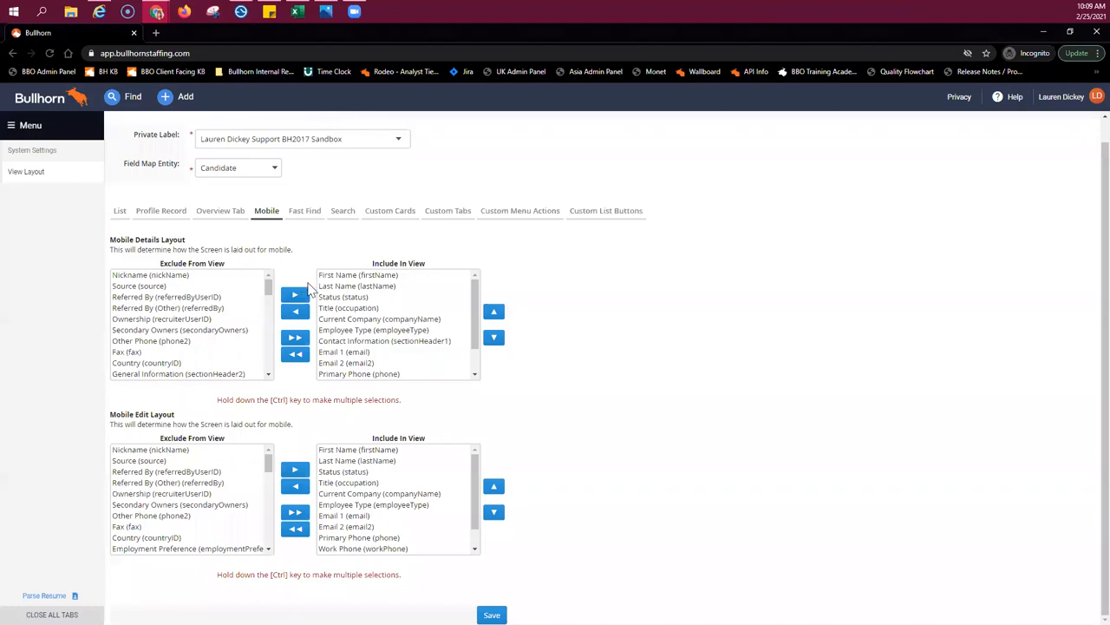
mouse_move(195, 280)
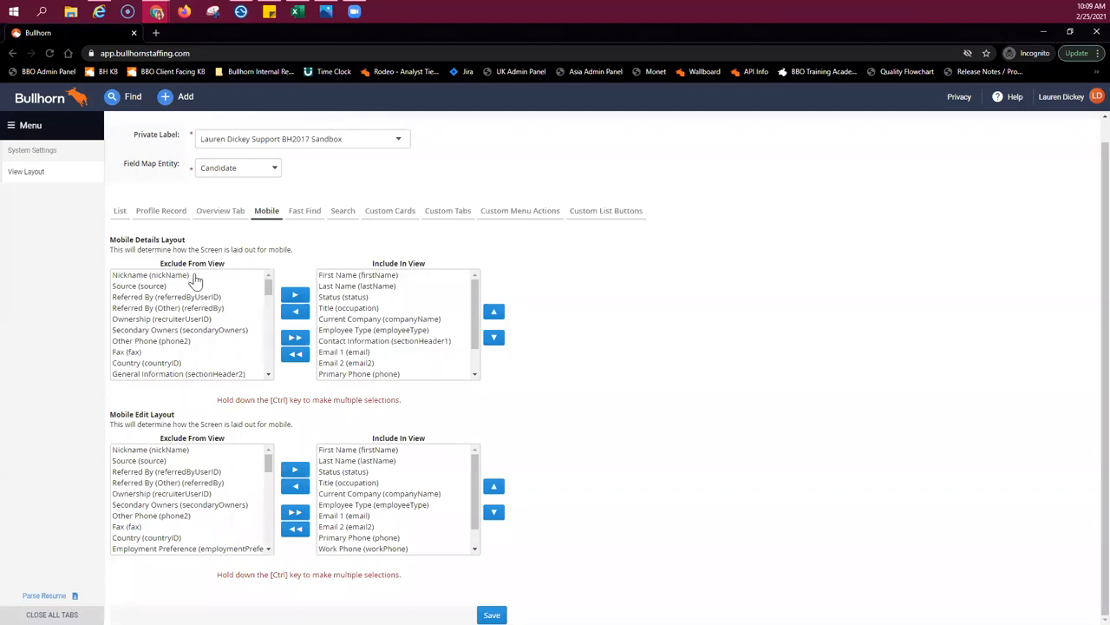
Step: Add Nickname to Candidate Mobile Details, move it to the top, then exclude it again
click(150, 274)
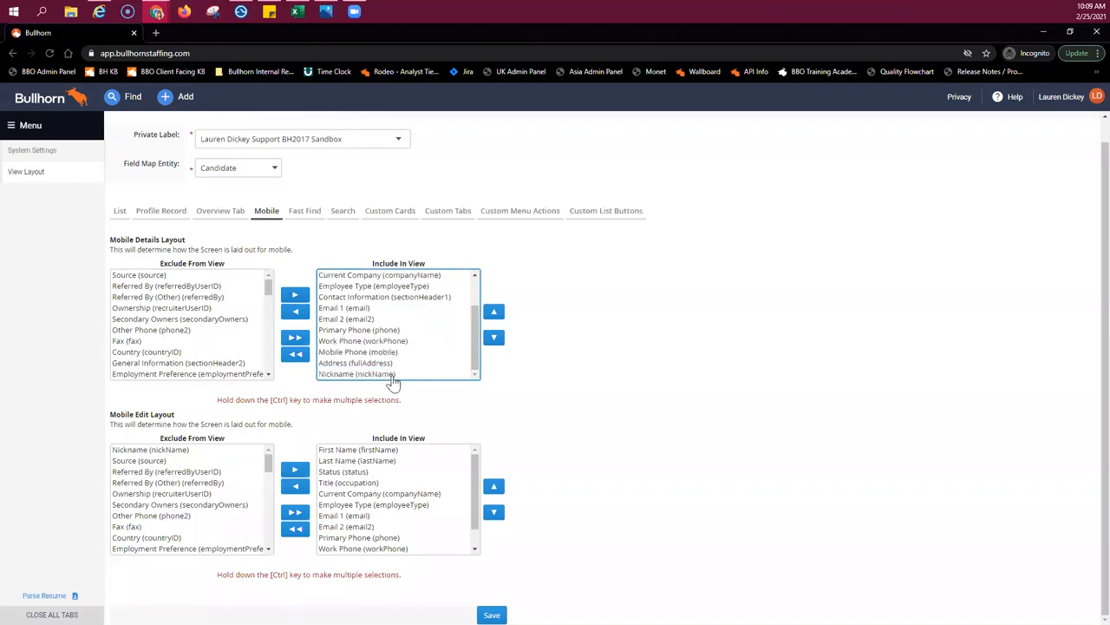
click(356, 374)
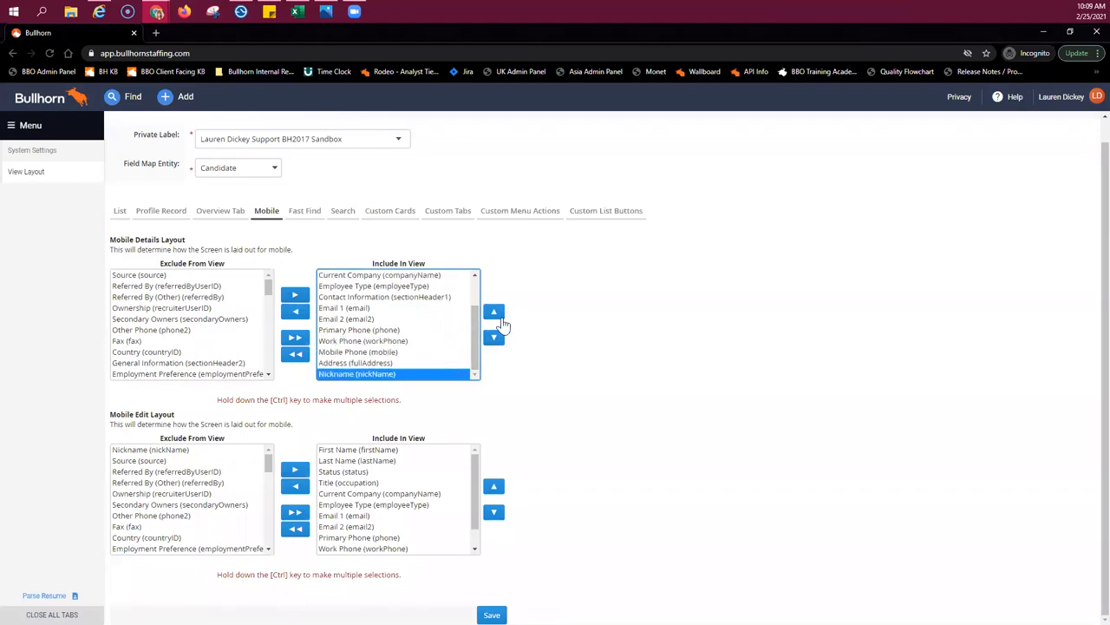
click(493, 312)
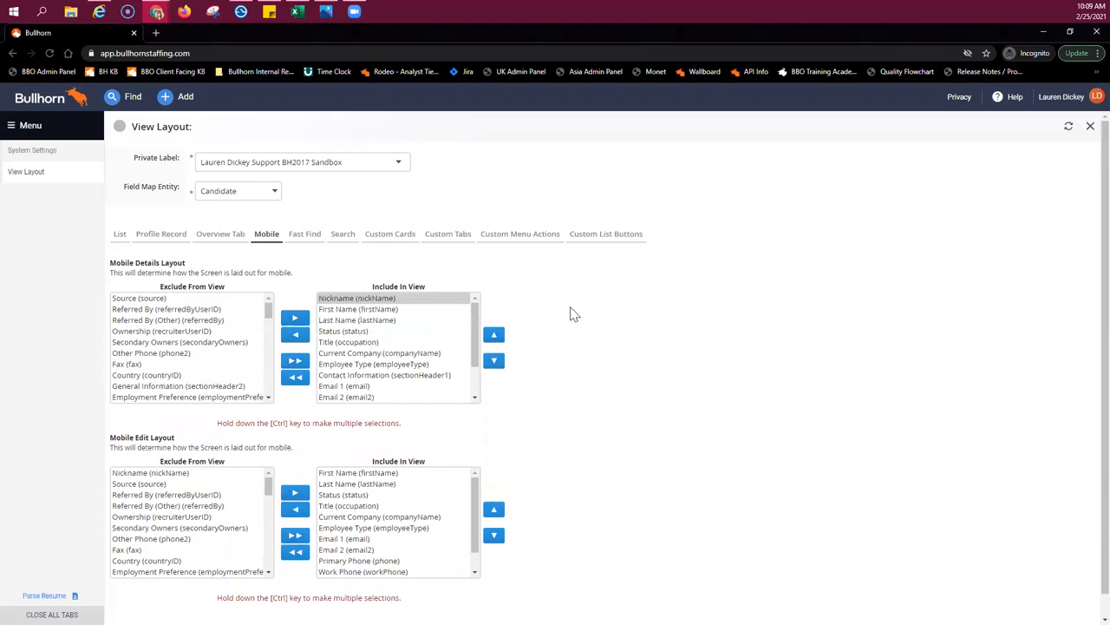
click(357, 297)
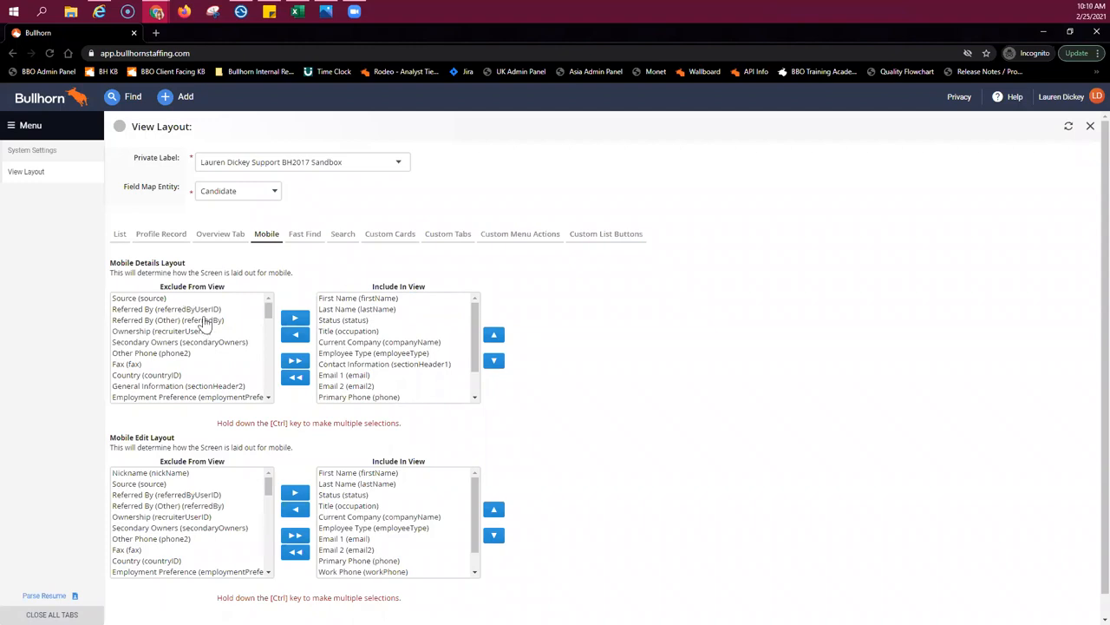
scroll(down, 3)
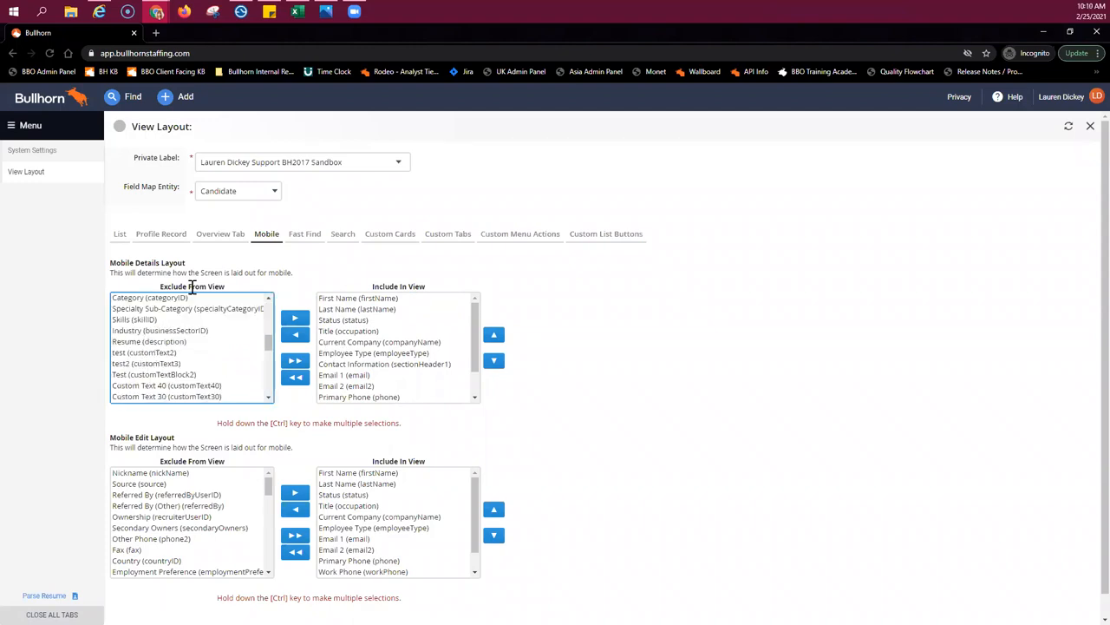
click(150, 397)
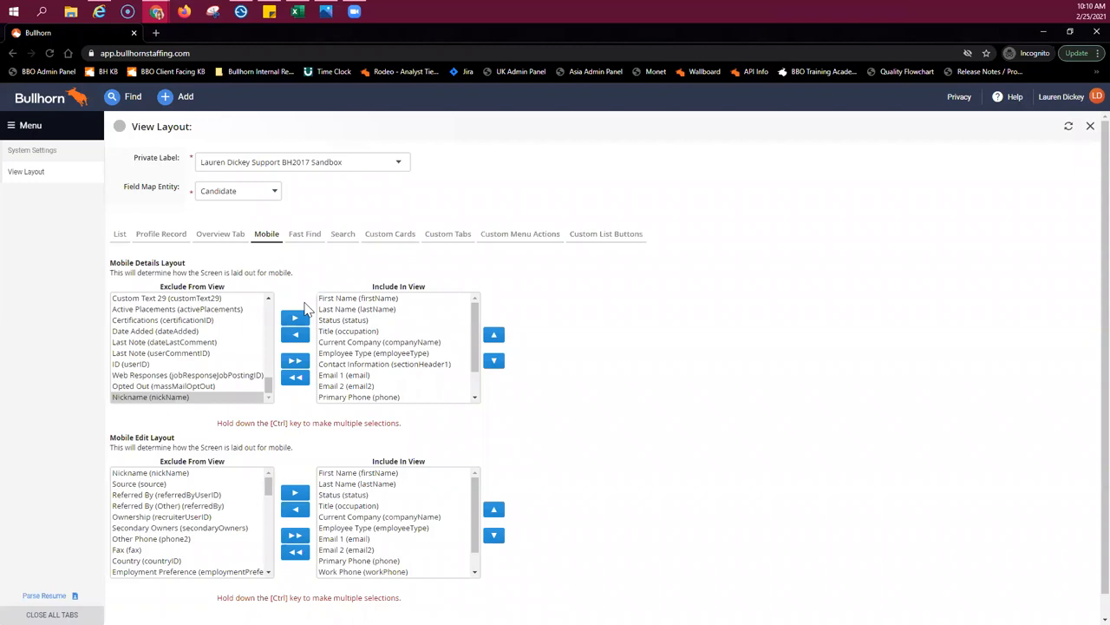
mouse_move(323, 282)
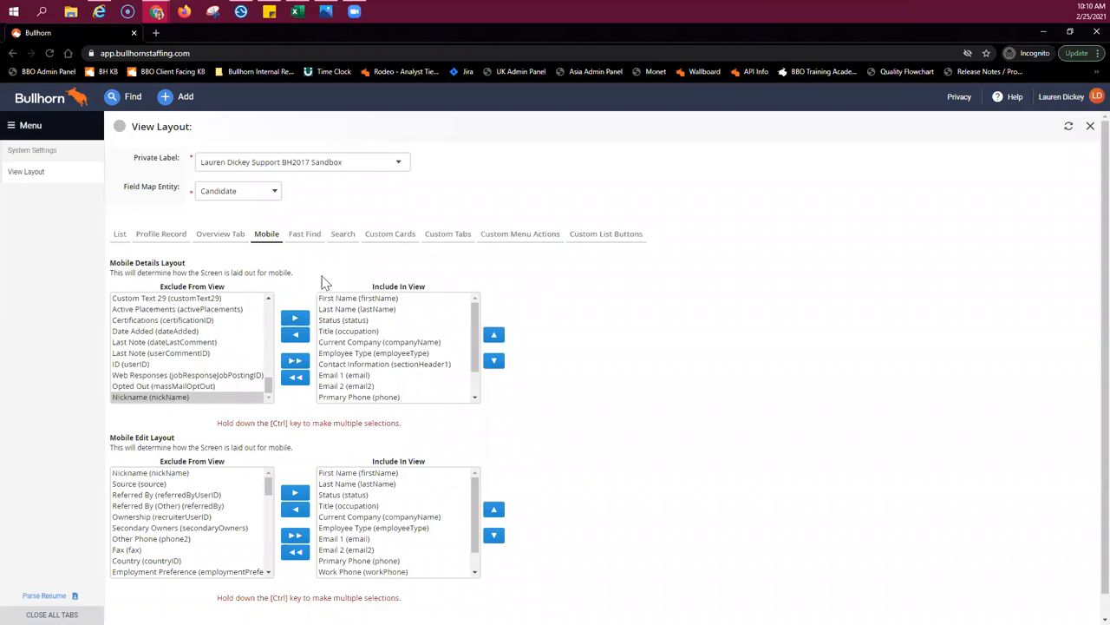
mouse_move(293, 267)
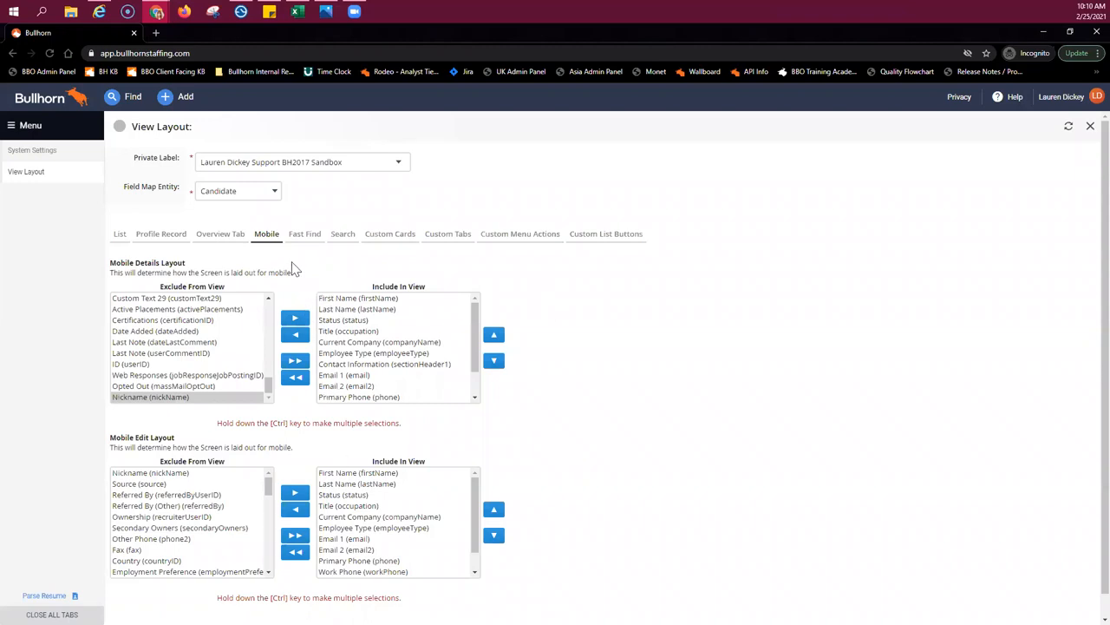
Step: Switch View Layout to the Job entity's Mobile tab, opening and closing System Settings
click(239, 191)
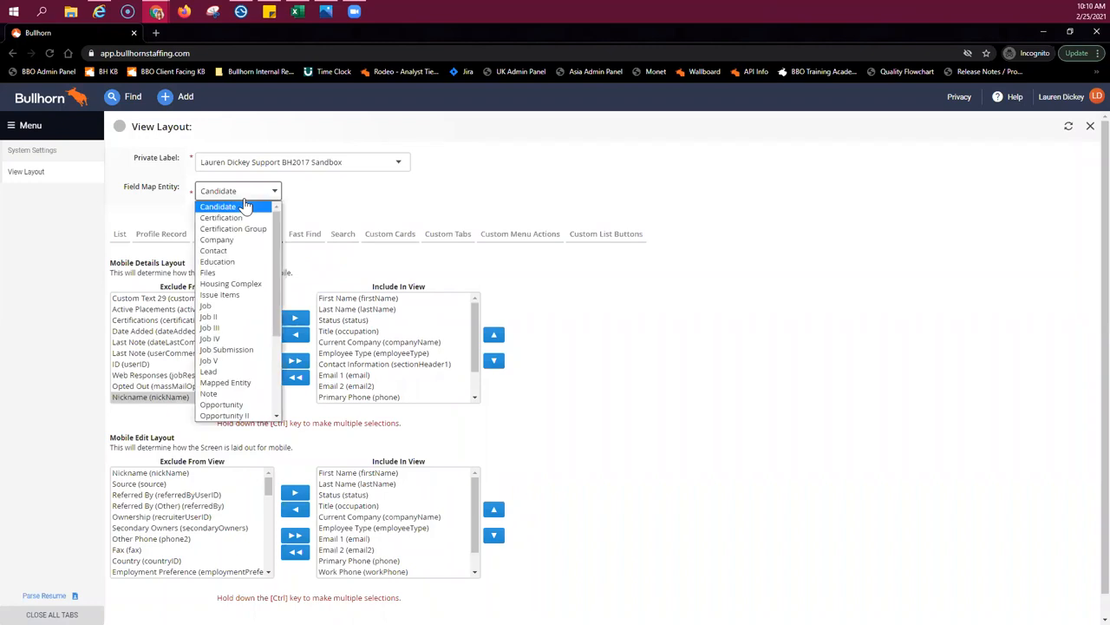
mouse_move(243, 211)
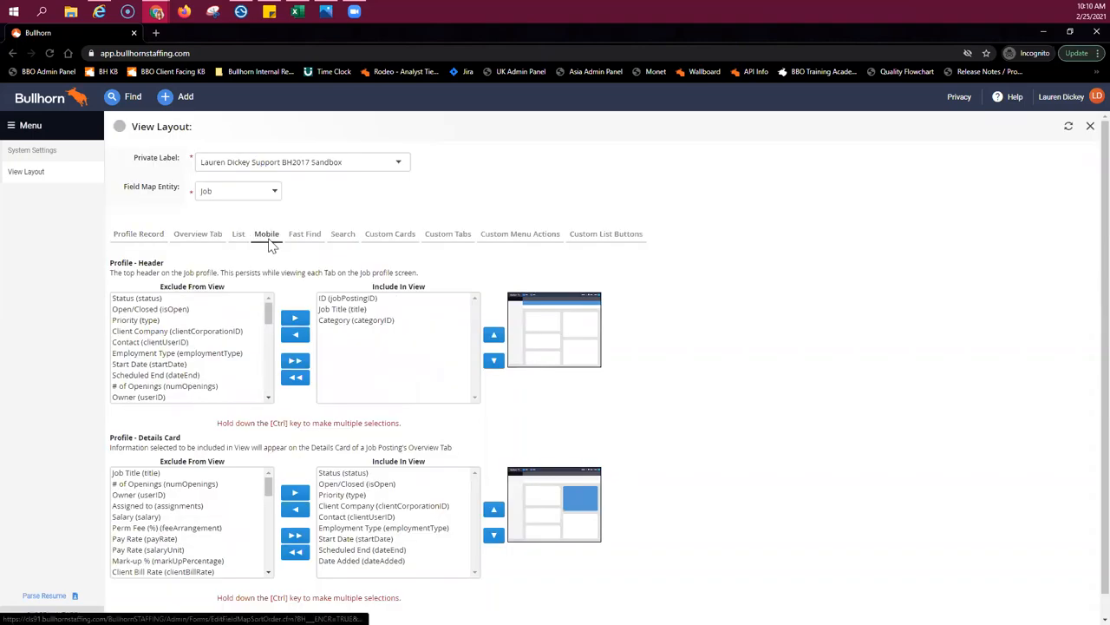
click(266, 233)
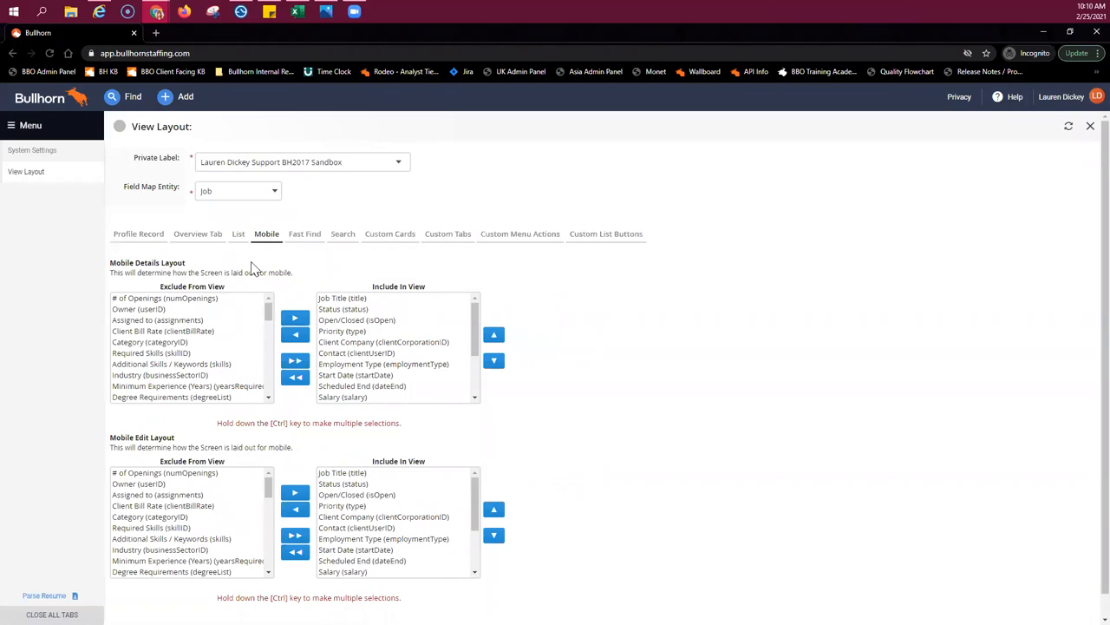
click(32, 150)
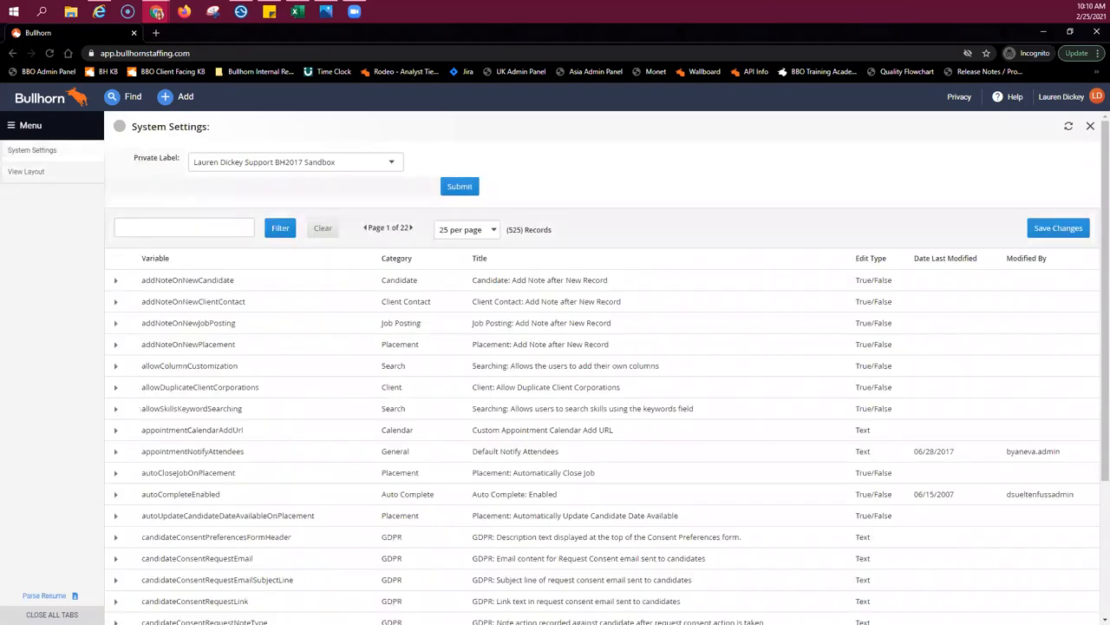
click(26, 171)
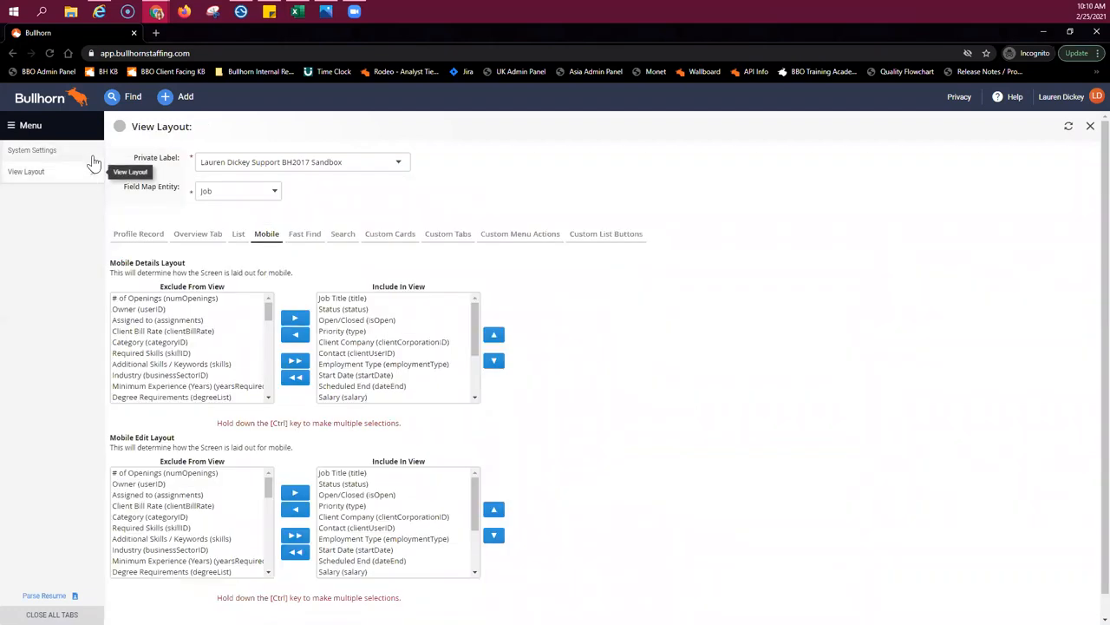
mouse_move(215, 327)
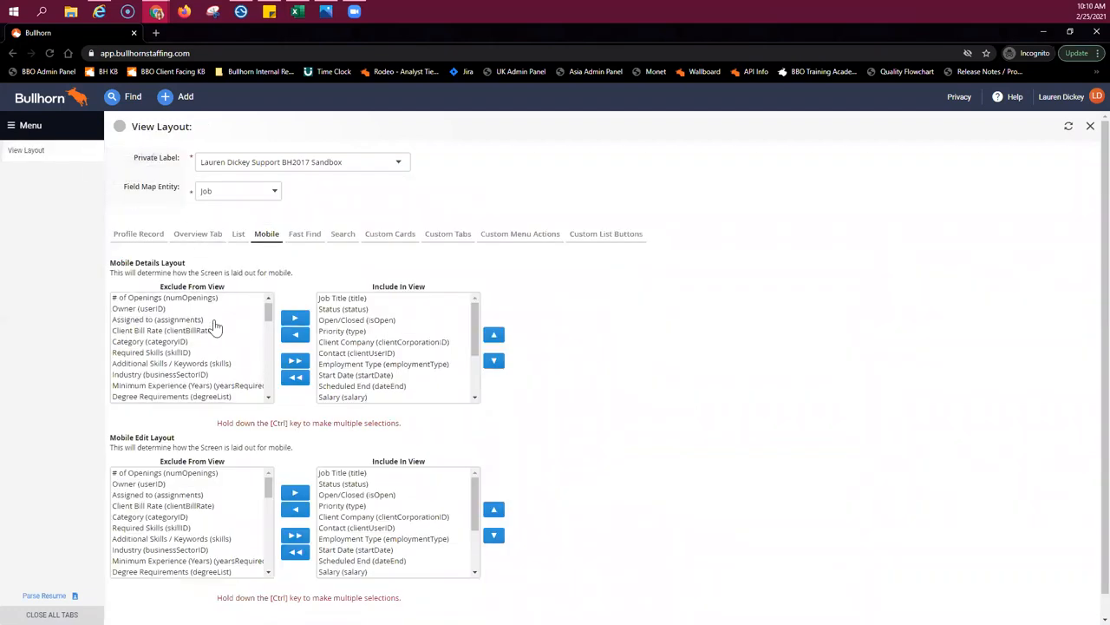
scroll(down, 3)
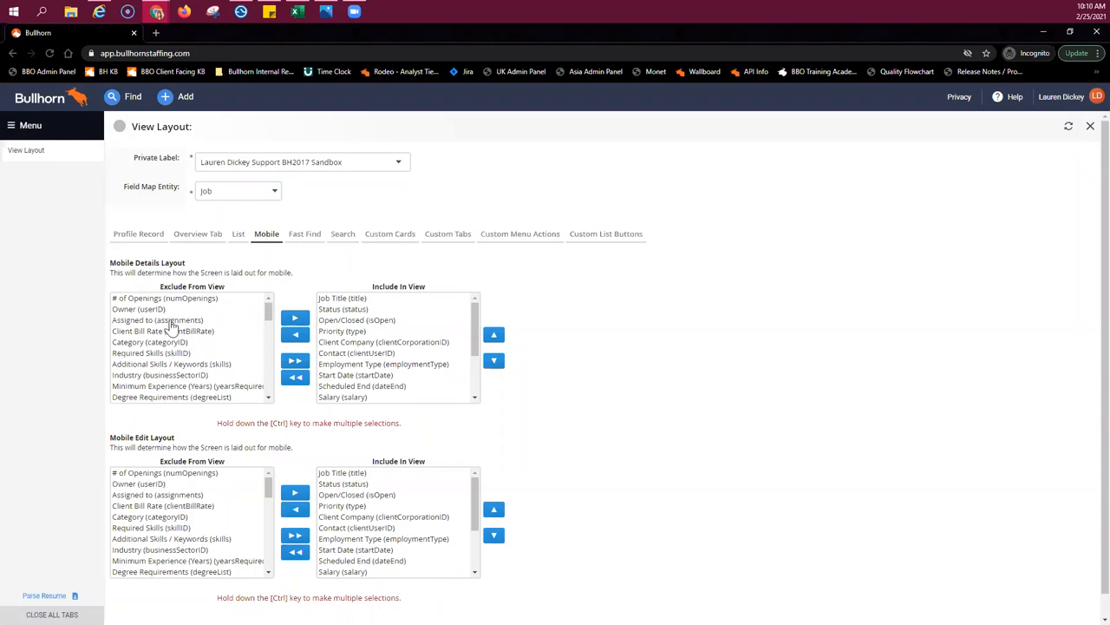
mouse_move(171, 328)
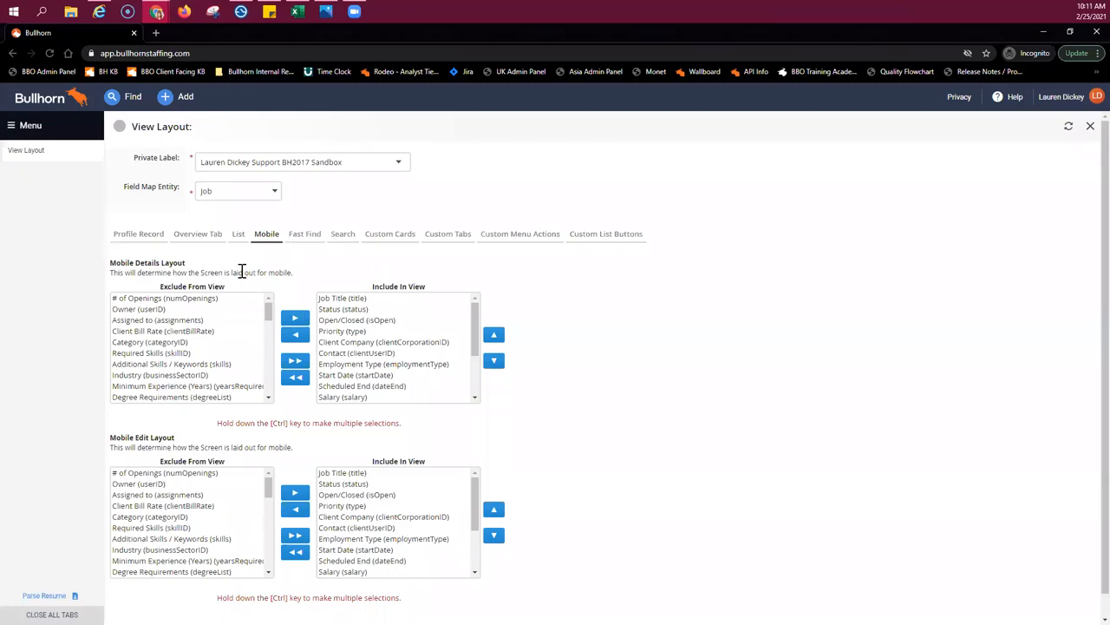
mouse_move(272, 254)
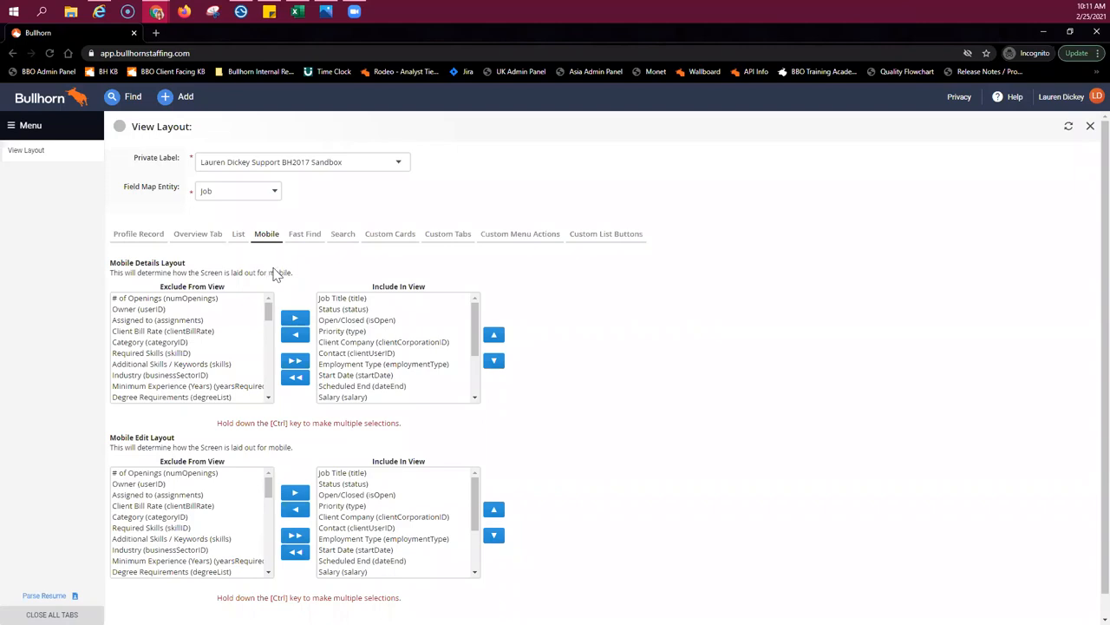
mouse_move(275, 273)
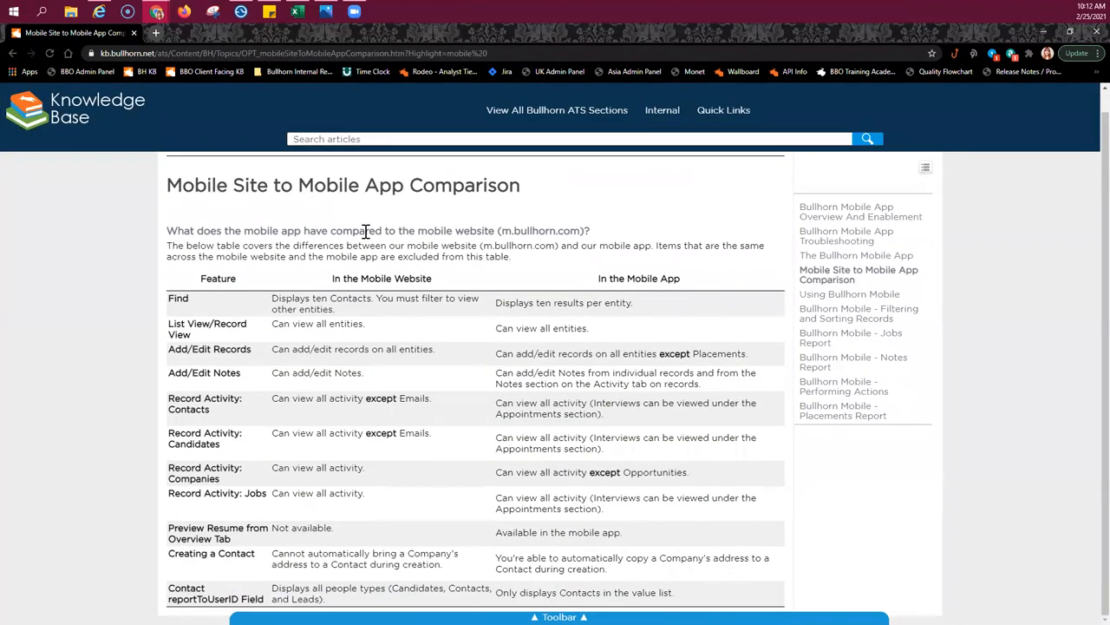
mouse_move(571, 399)
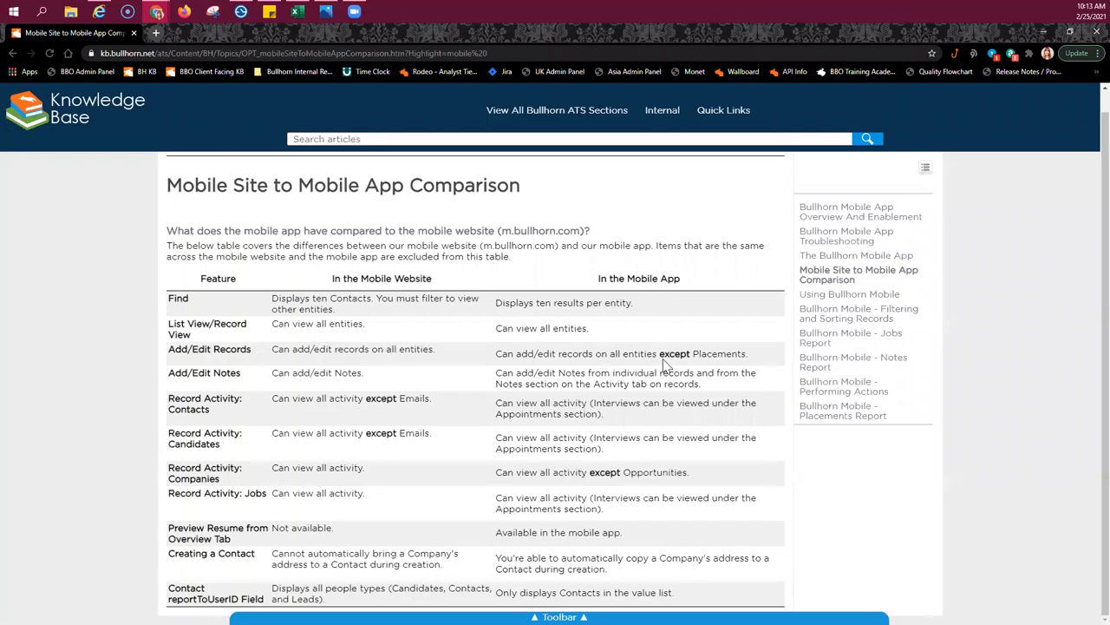
mouse_move(661, 365)
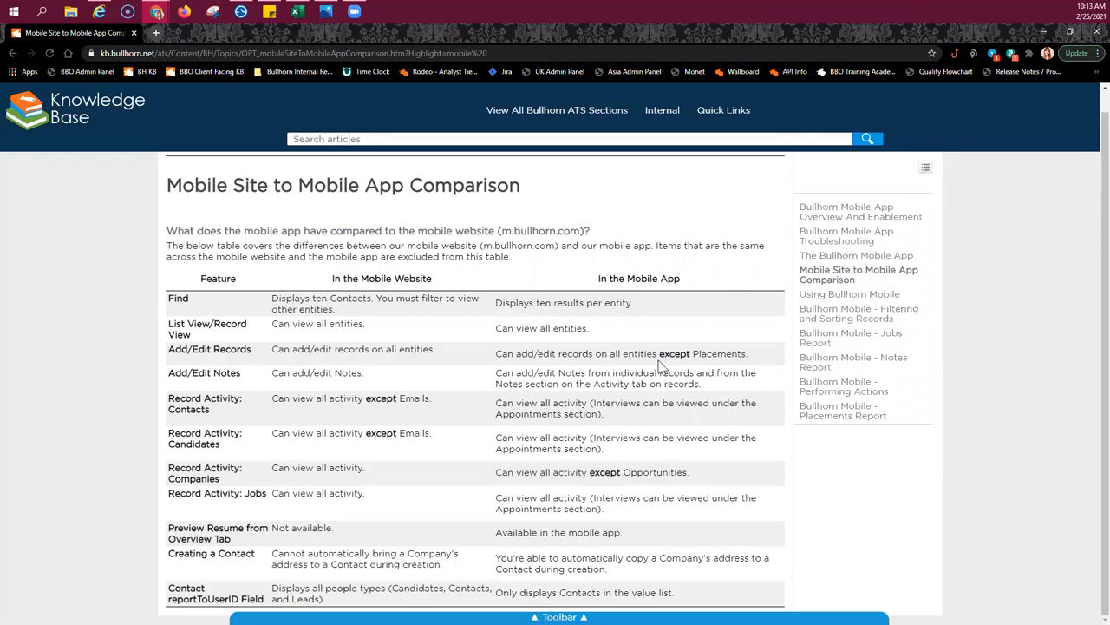
mouse_move(668, 300)
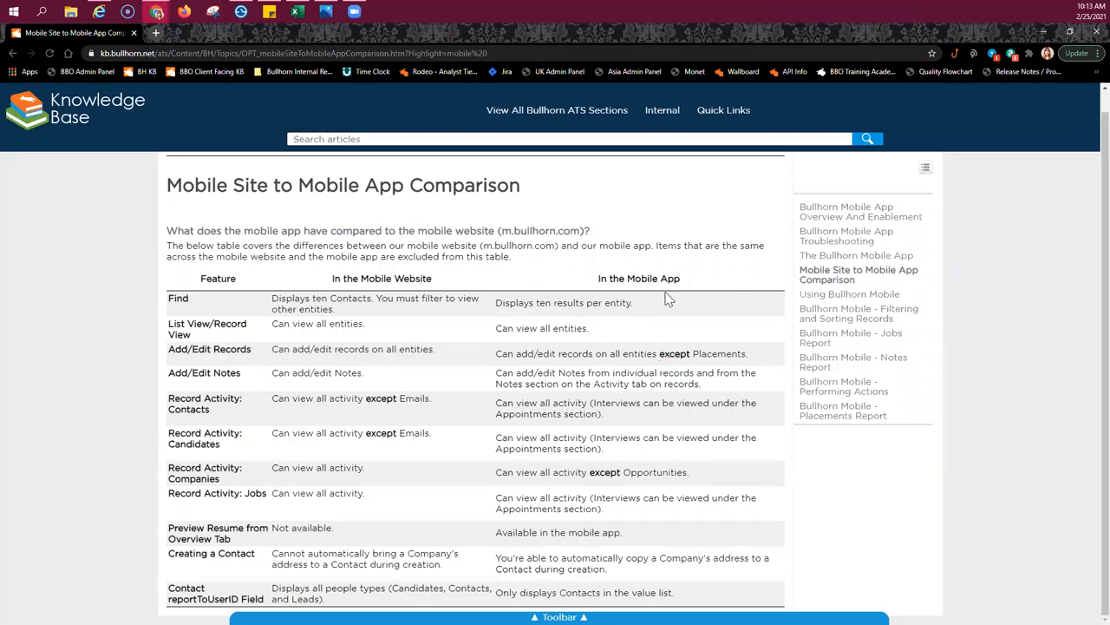
mouse_move(449, 284)
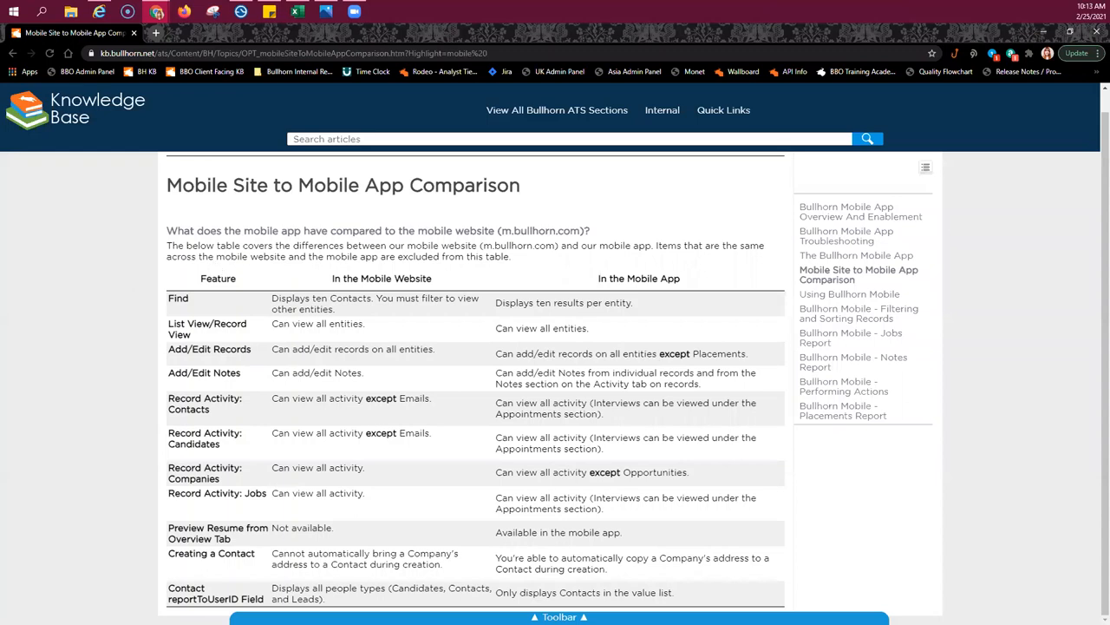
mouse_move(345, 202)
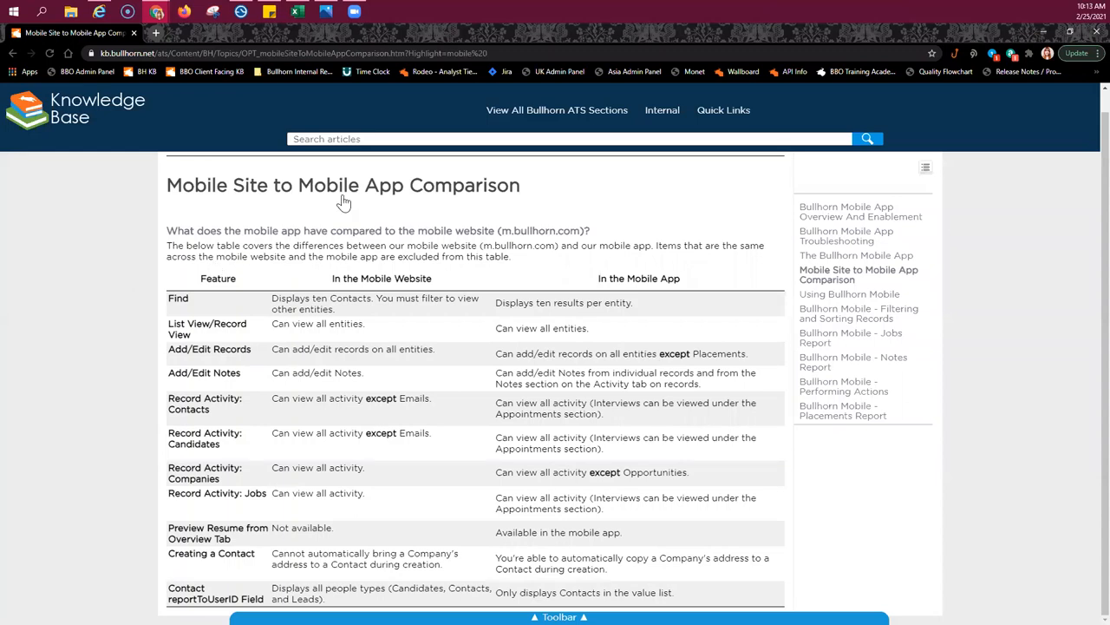
mouse_move(662, 238)
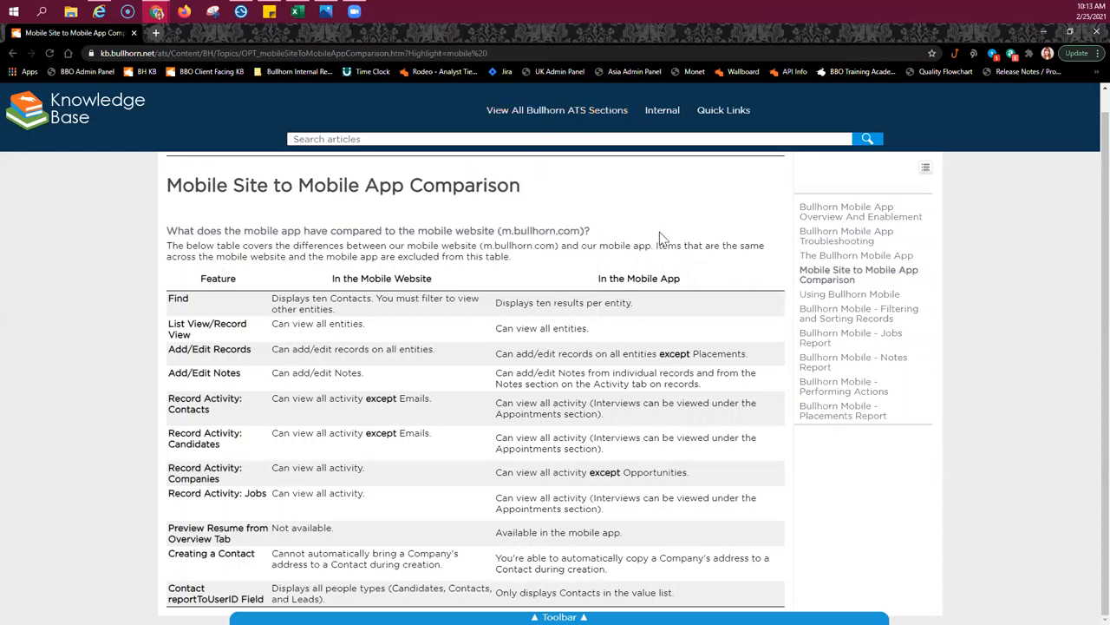
mouse_move(663, 198)
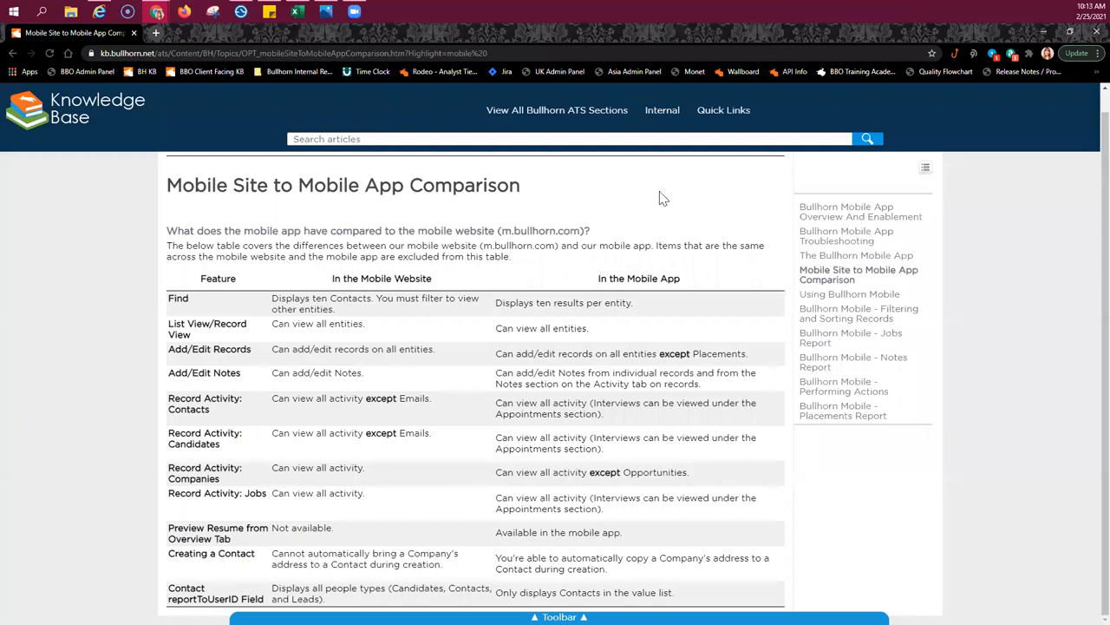